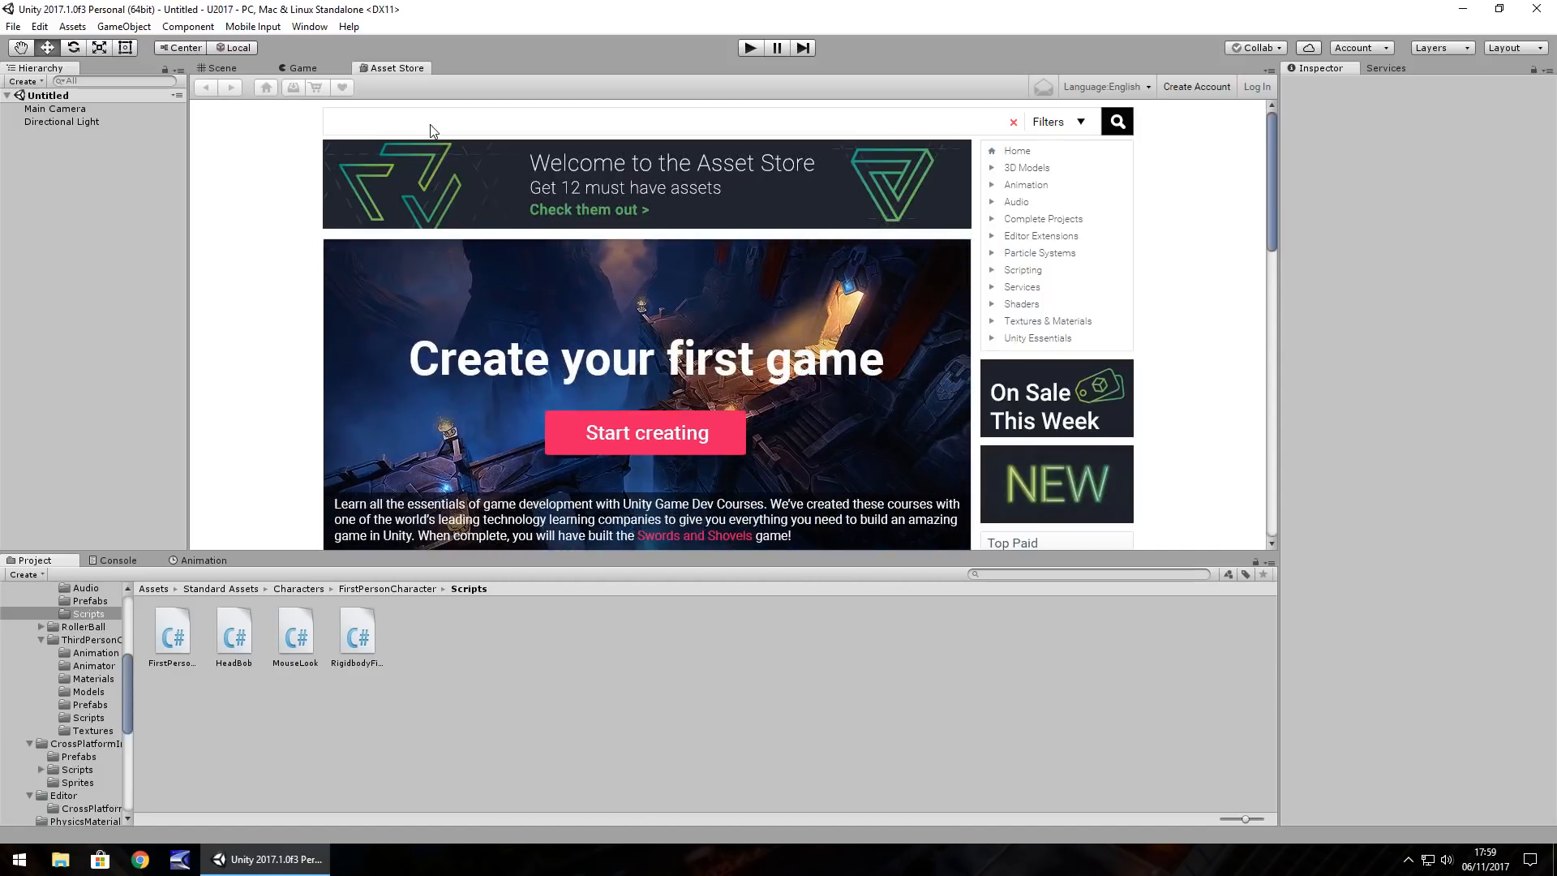
Search the Asset Store for 'unitz' to list UnitZ and UnitZ UNET packages
{"action": "type", "text": "unit"}
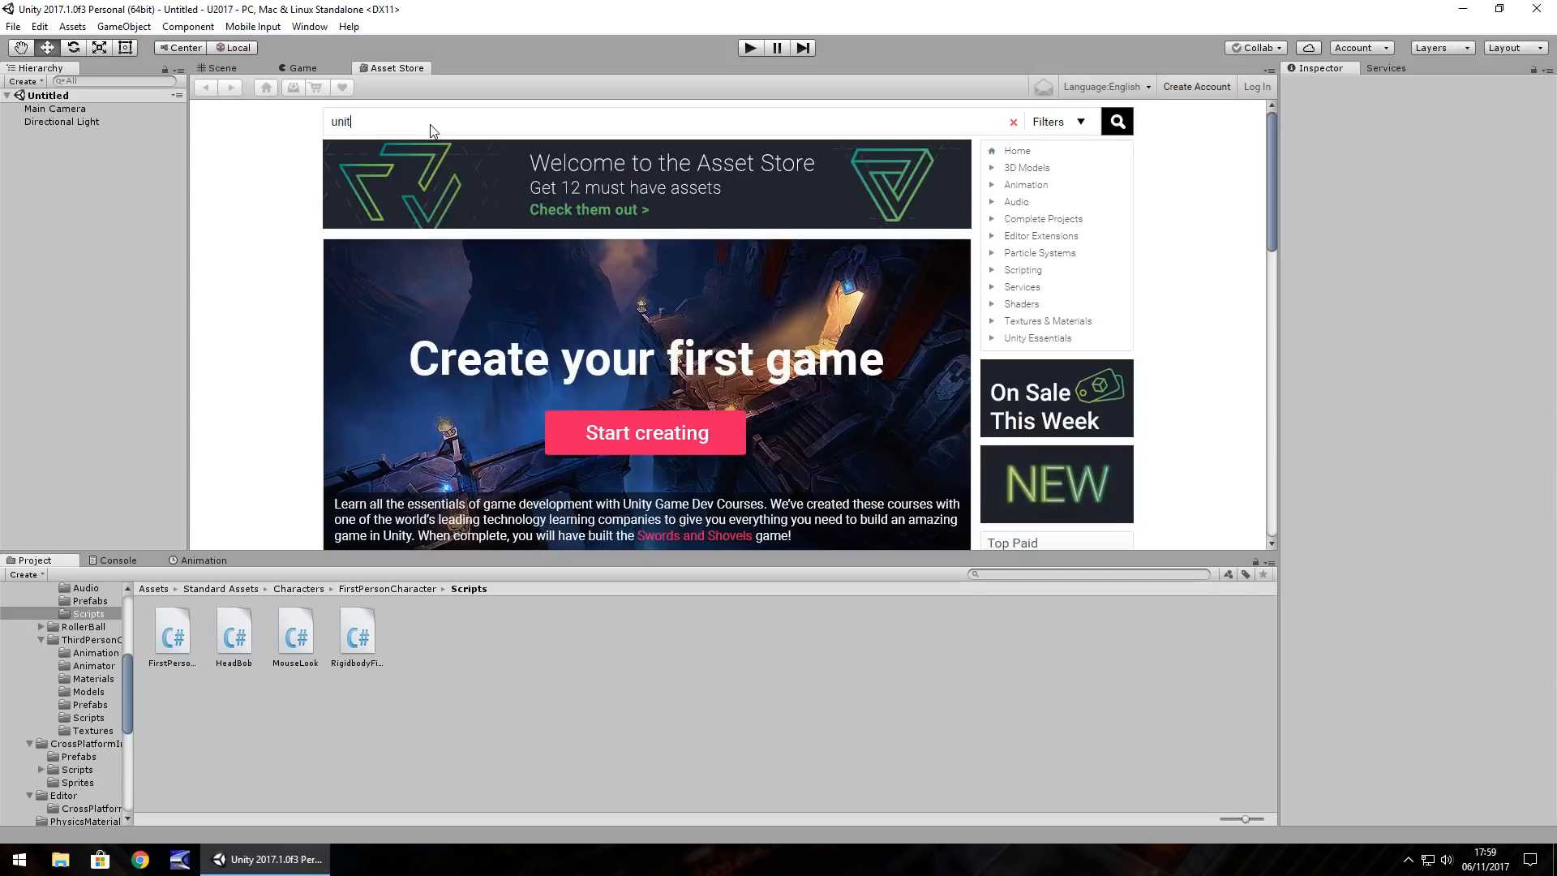
{"action": "type", "text": "z"}
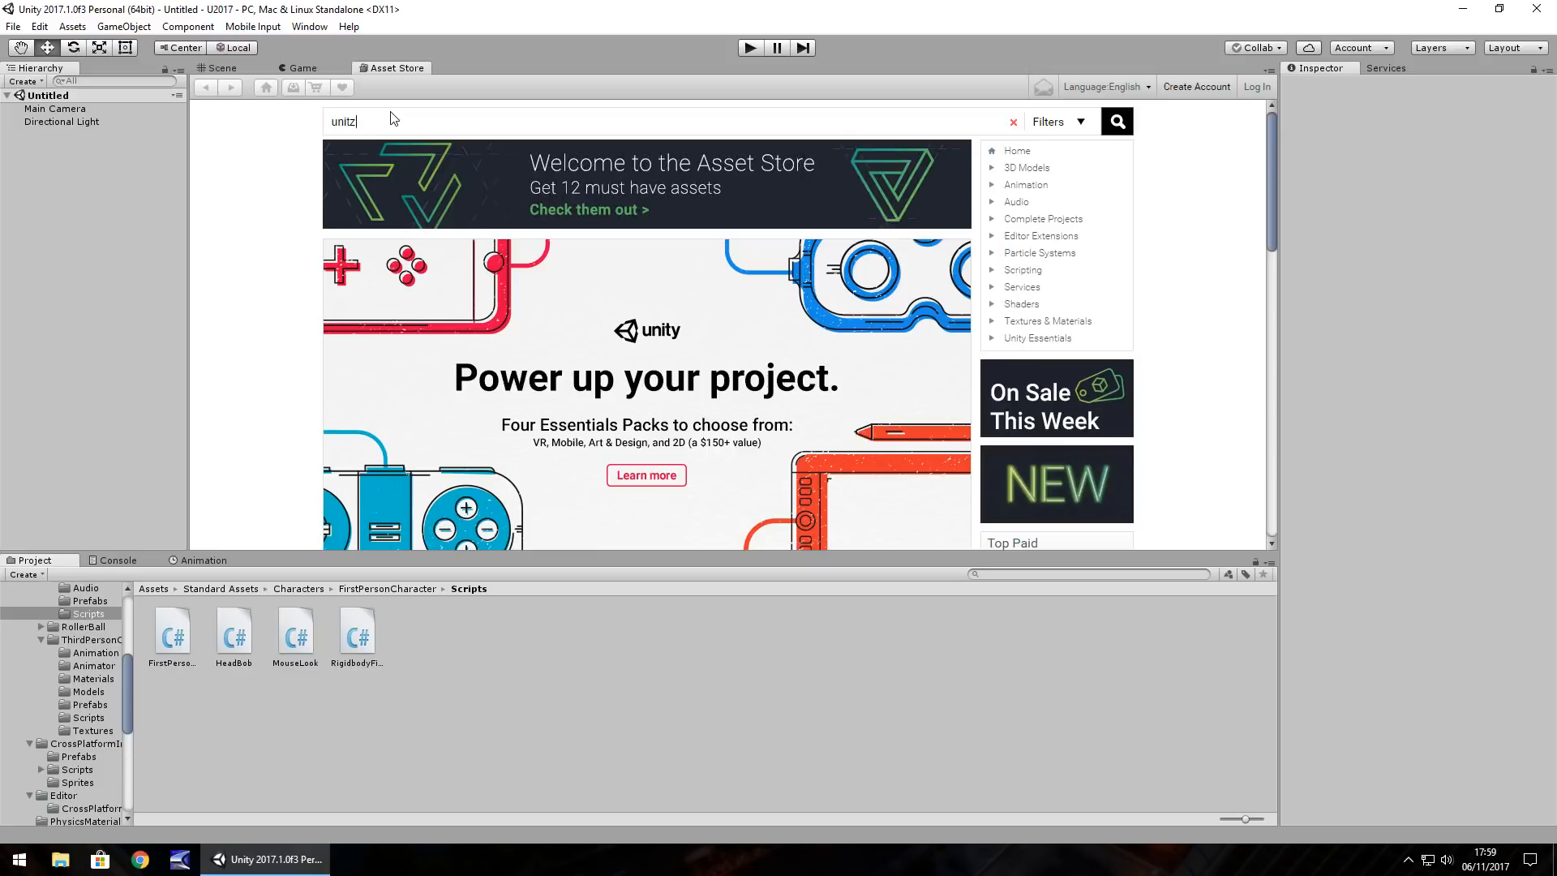
{"action": "left_click", "coordinate": [1115, 120]}
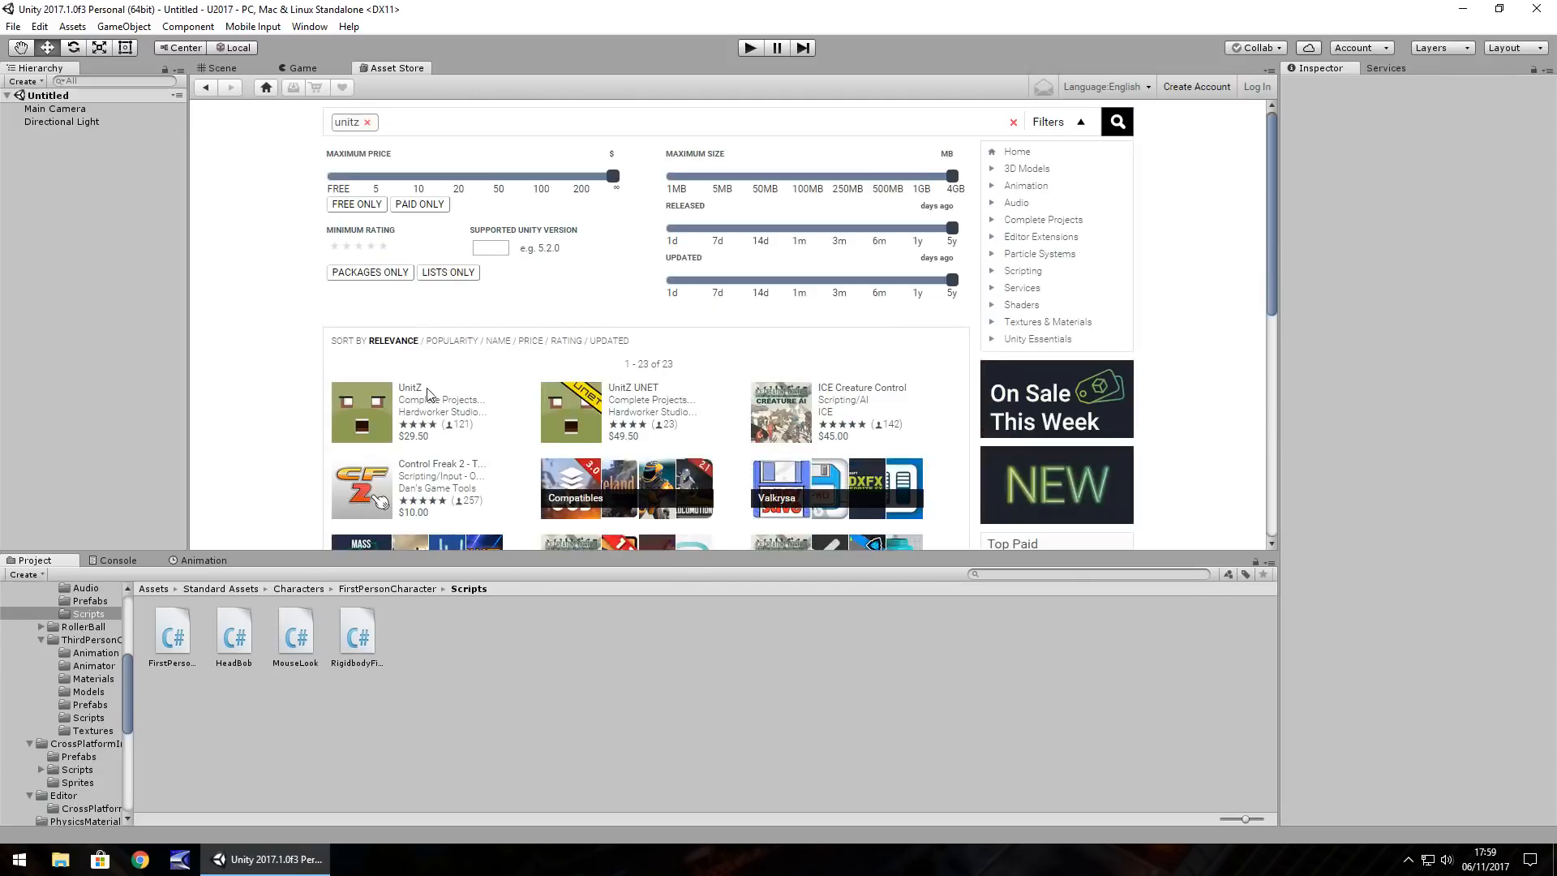
{"action": "left_click", "coordinate": [408, 407]}
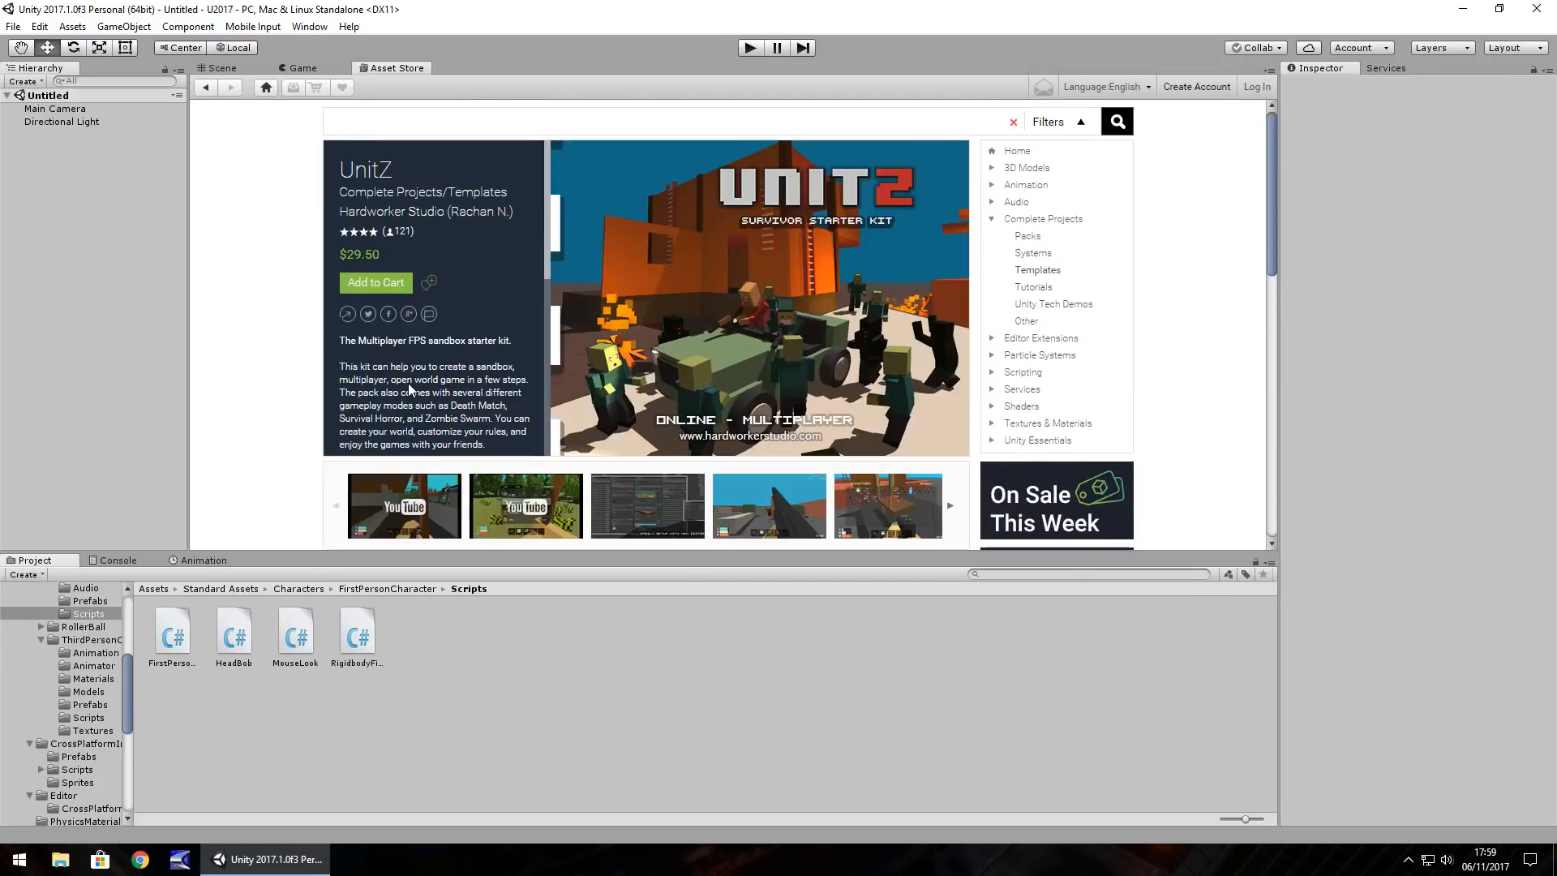
{"action": "scroll", "scroll_direction": "down", "scroll_amount": 3}
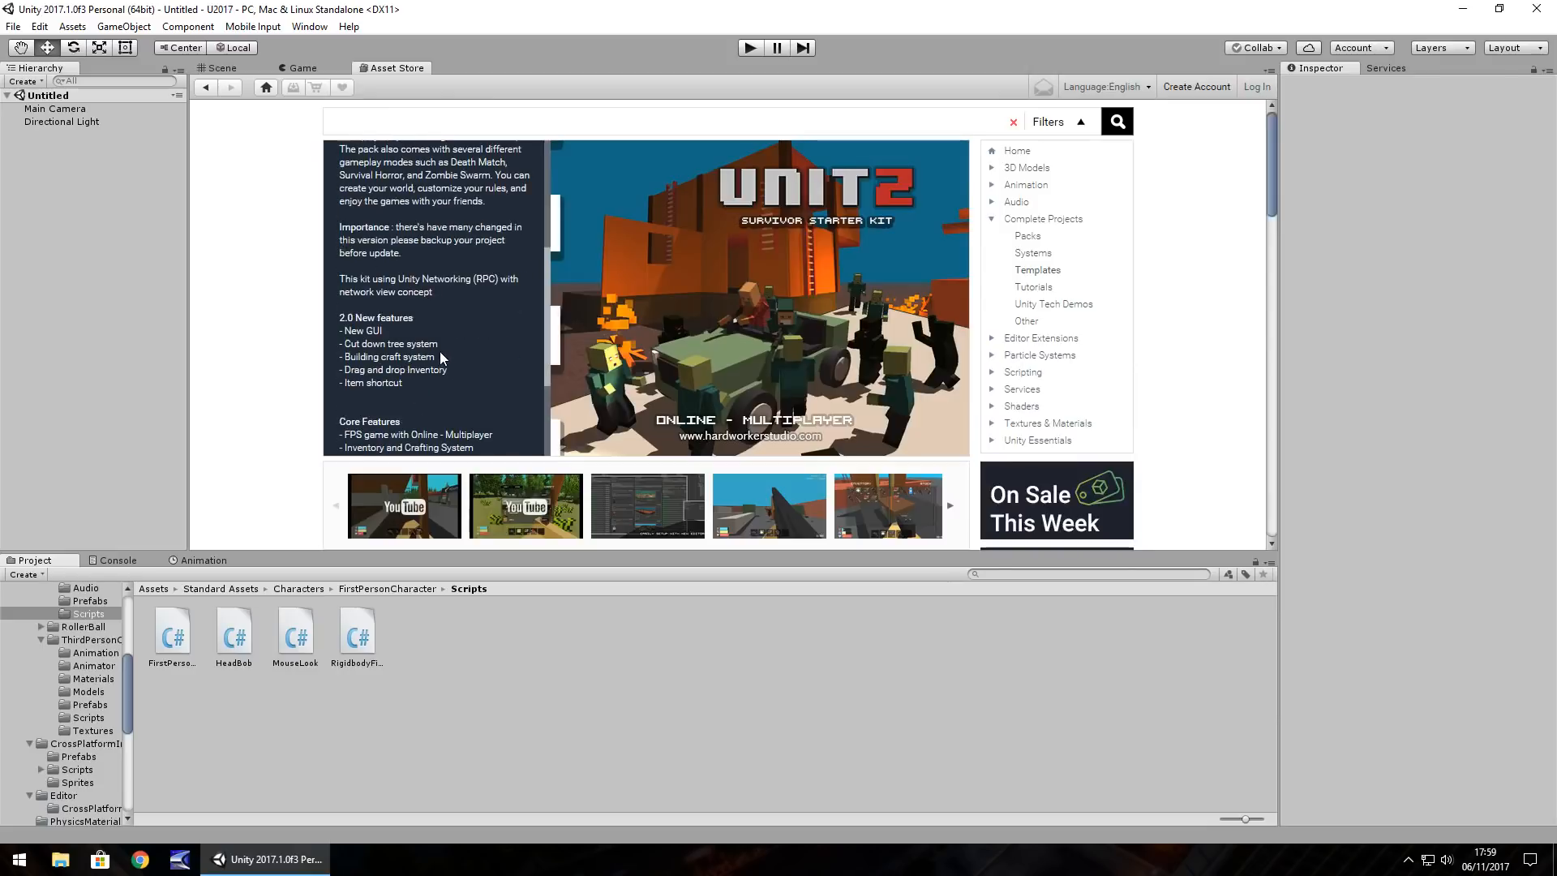
{"action": "scroll", "scroll_direction": "up", "scroll_amount": 3}
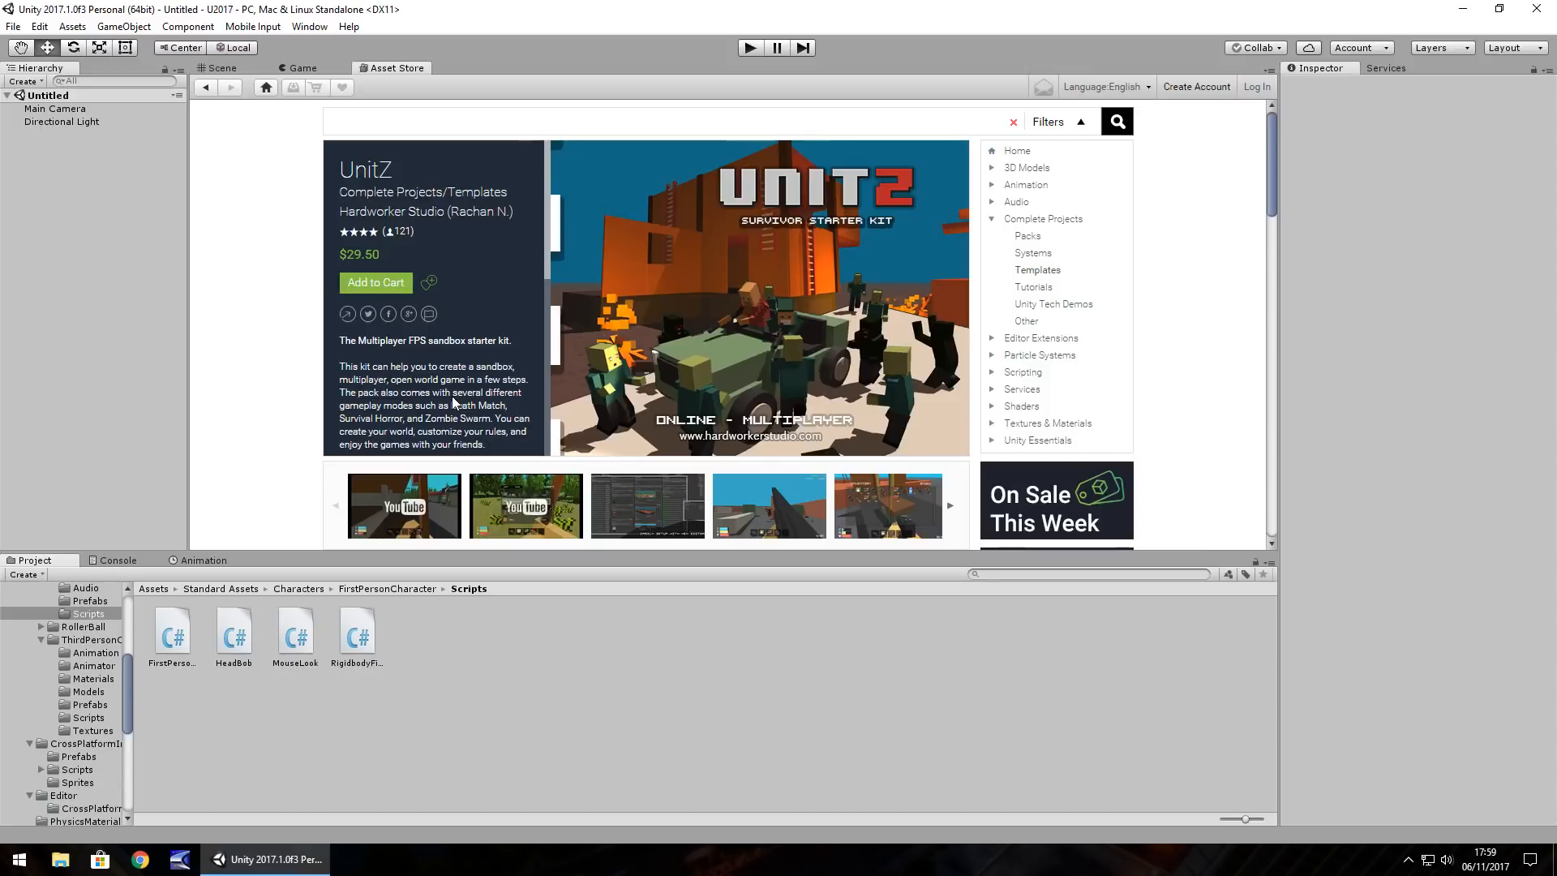
{"action": "mouse_move", "coordinate": [513, 726]}
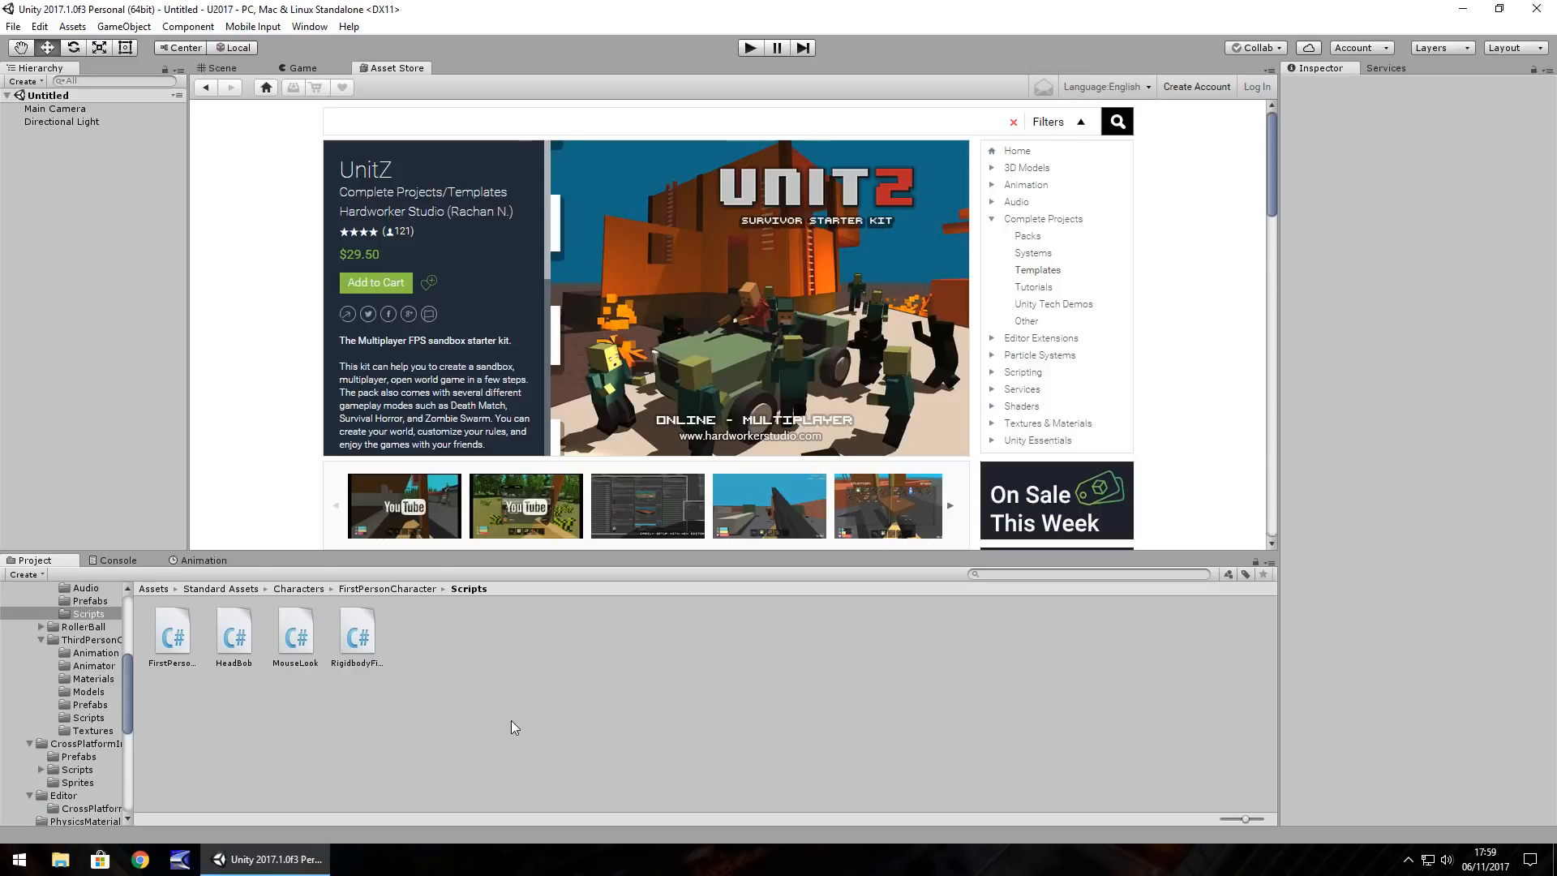
{"action": "mouse_move", "coordinate": [527, 729]}
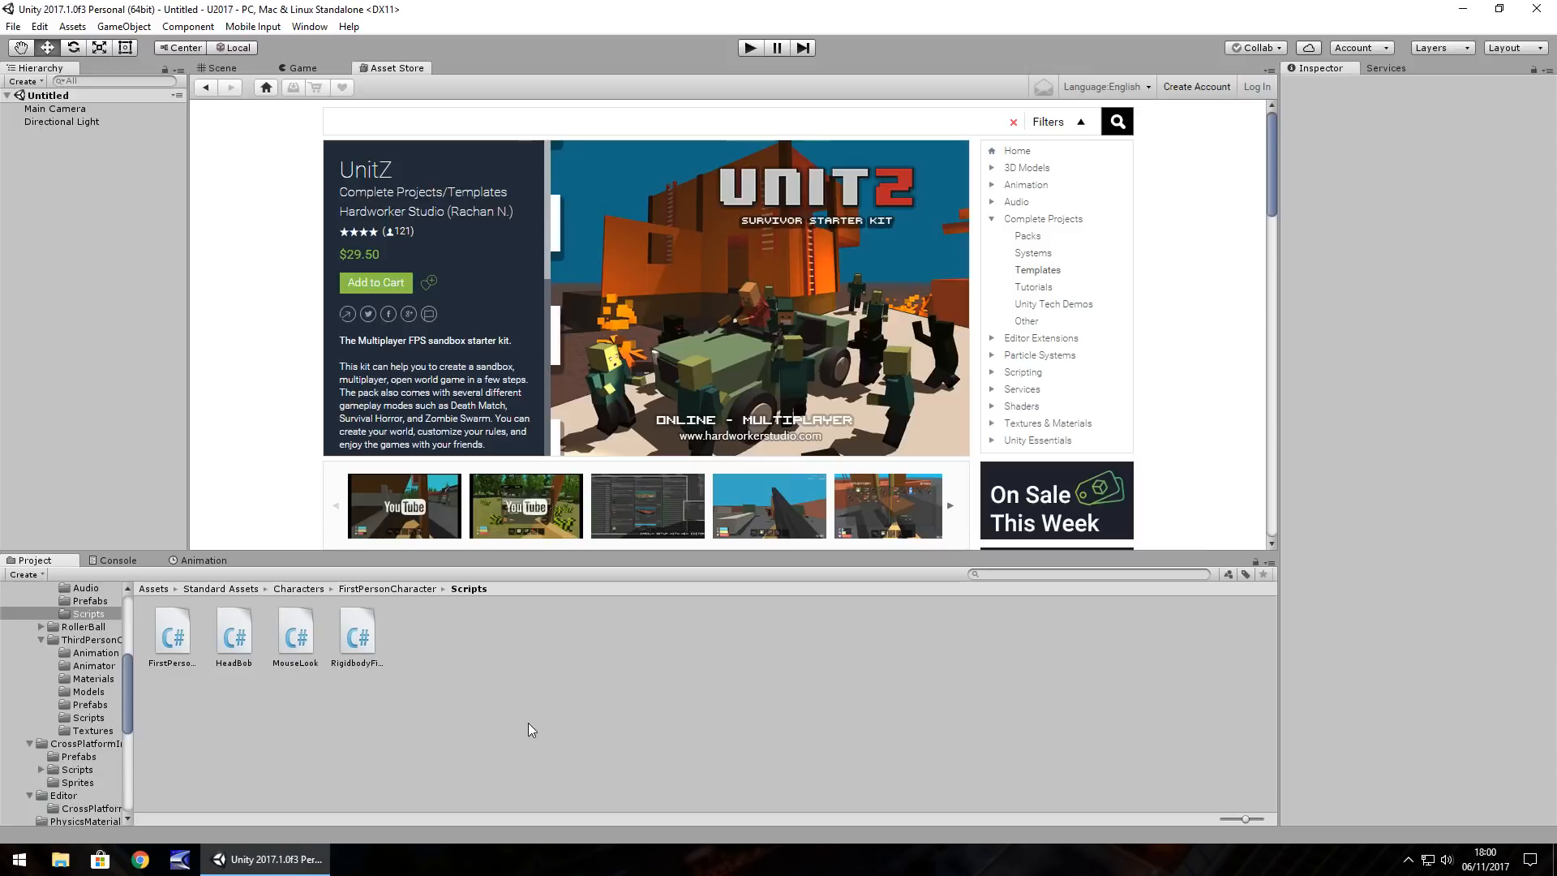
{"action": "mouse_move", "coordinate": [554, 756]}
{"action": "type", "text": "unitz"}
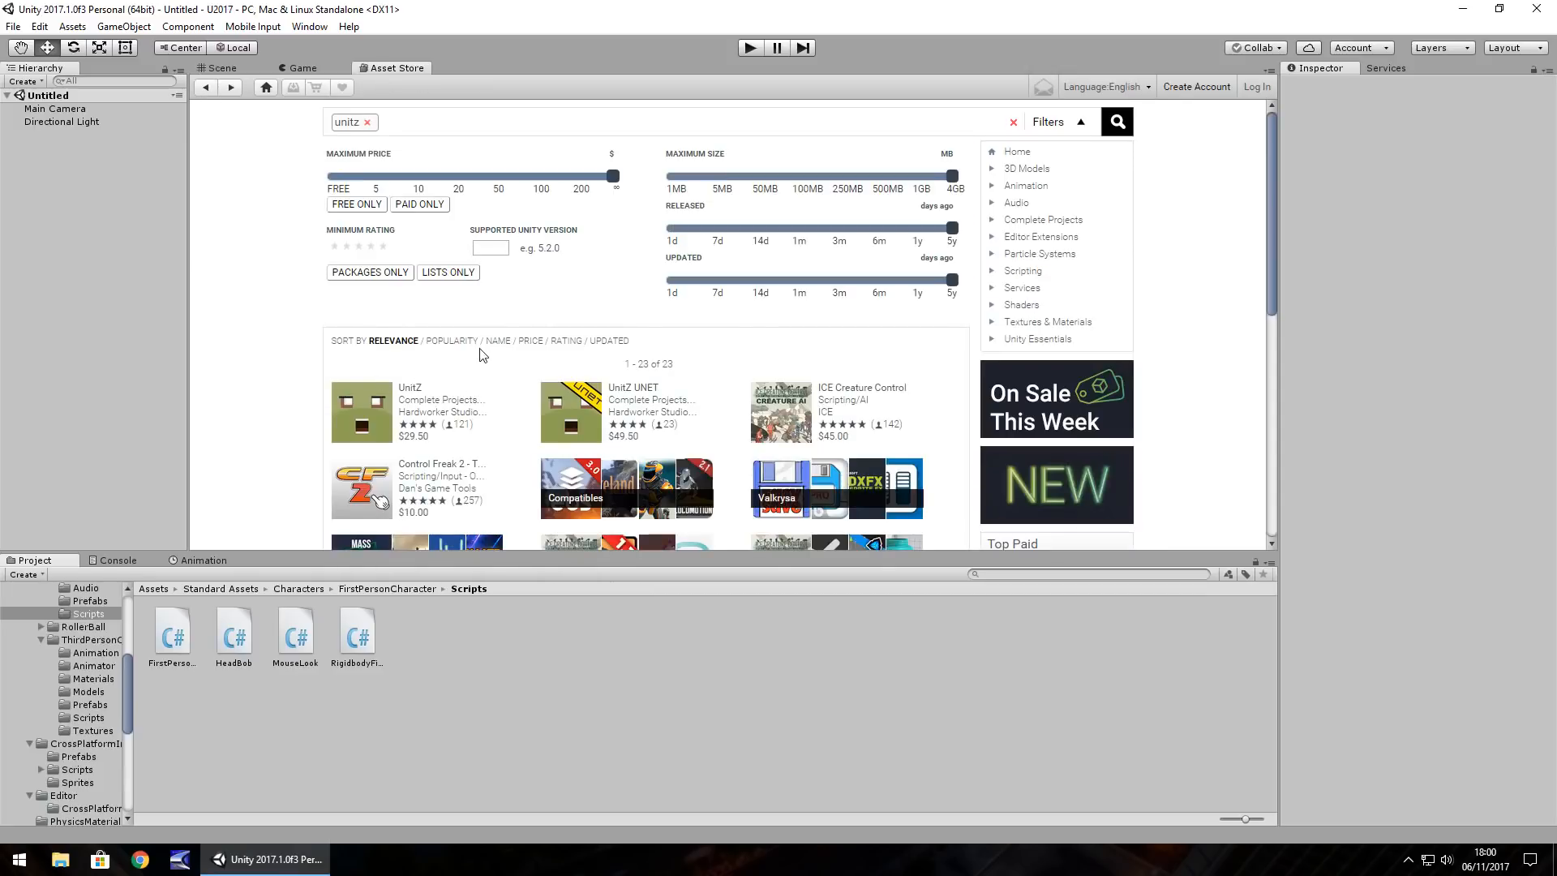
{"action": "mouse_move", "coordinate": [389, 437]}
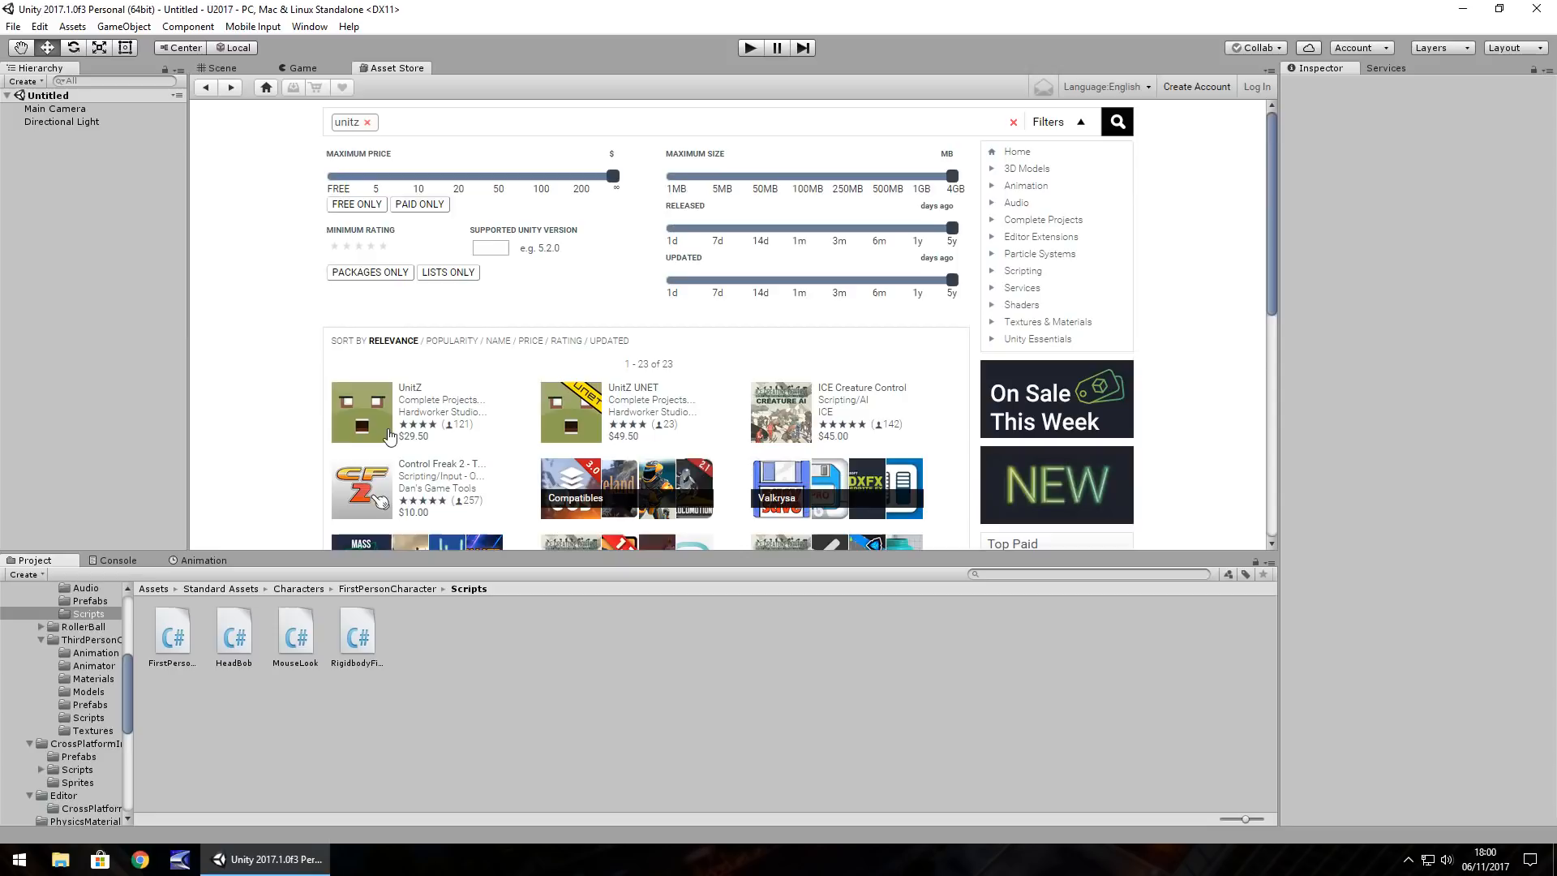
{"action": "mouse_move", "coordinate": [301, 351]}
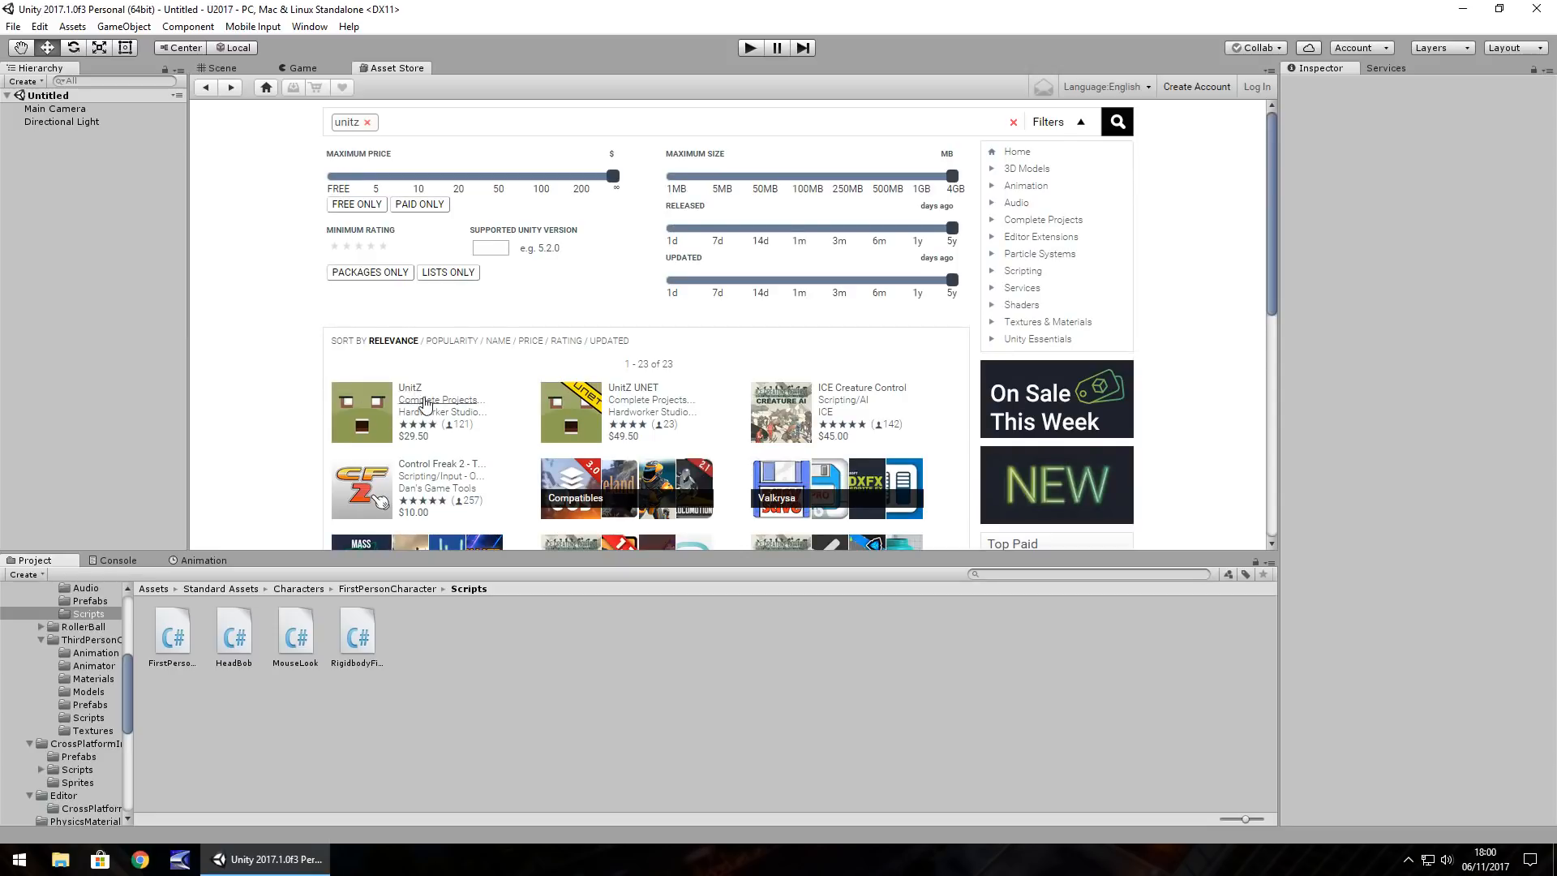
{"action": "mouse_move", "coordinate": [300, 380]}
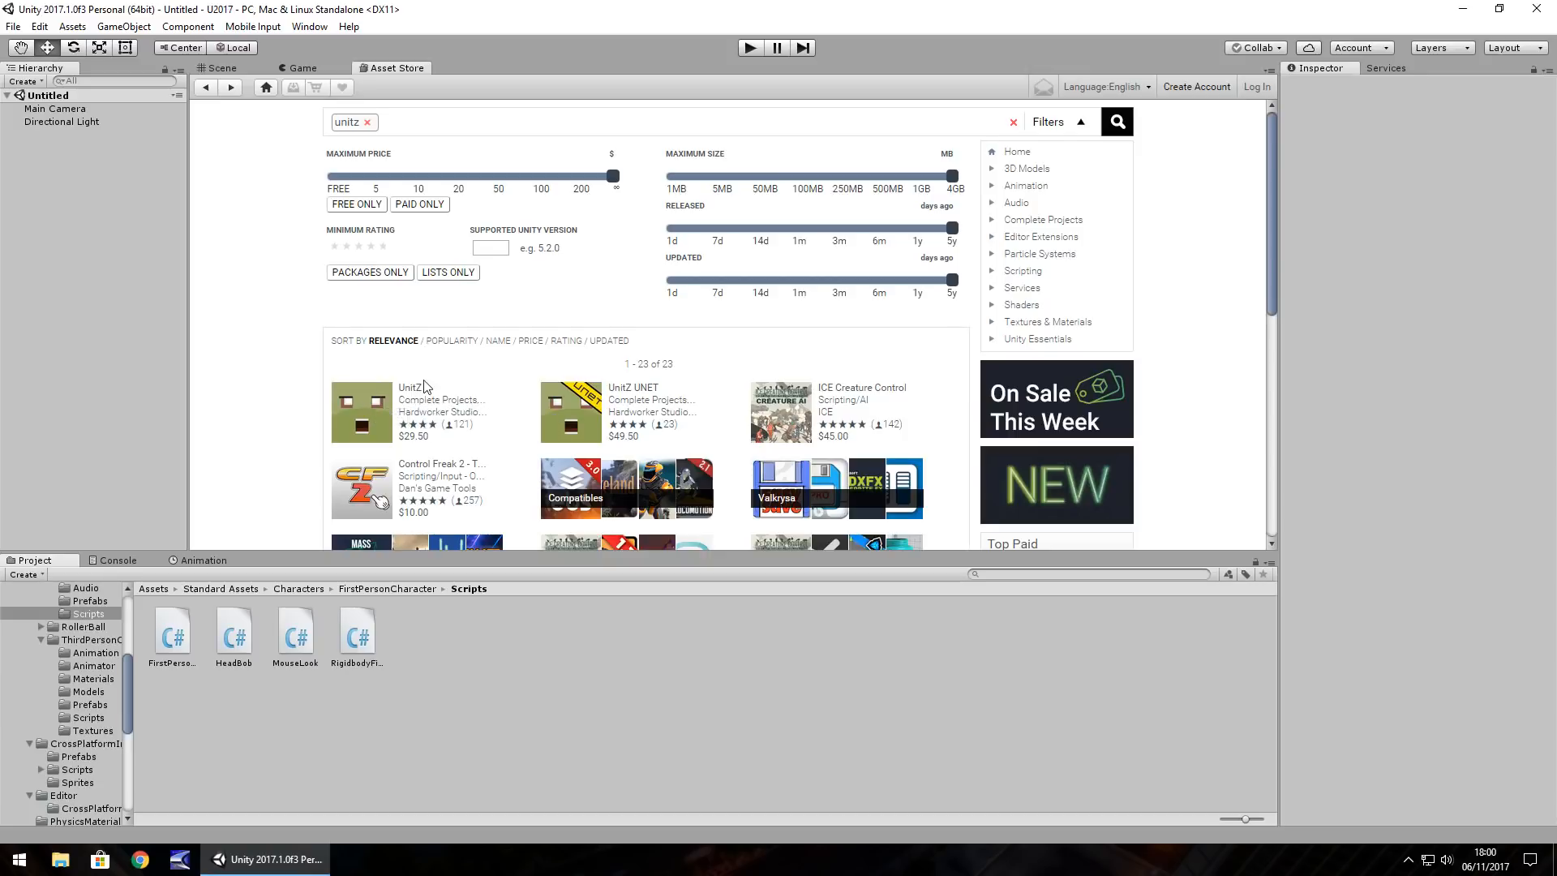
{"action": "scroll", "scroll_direction": "down", "scroll_amount": 3}
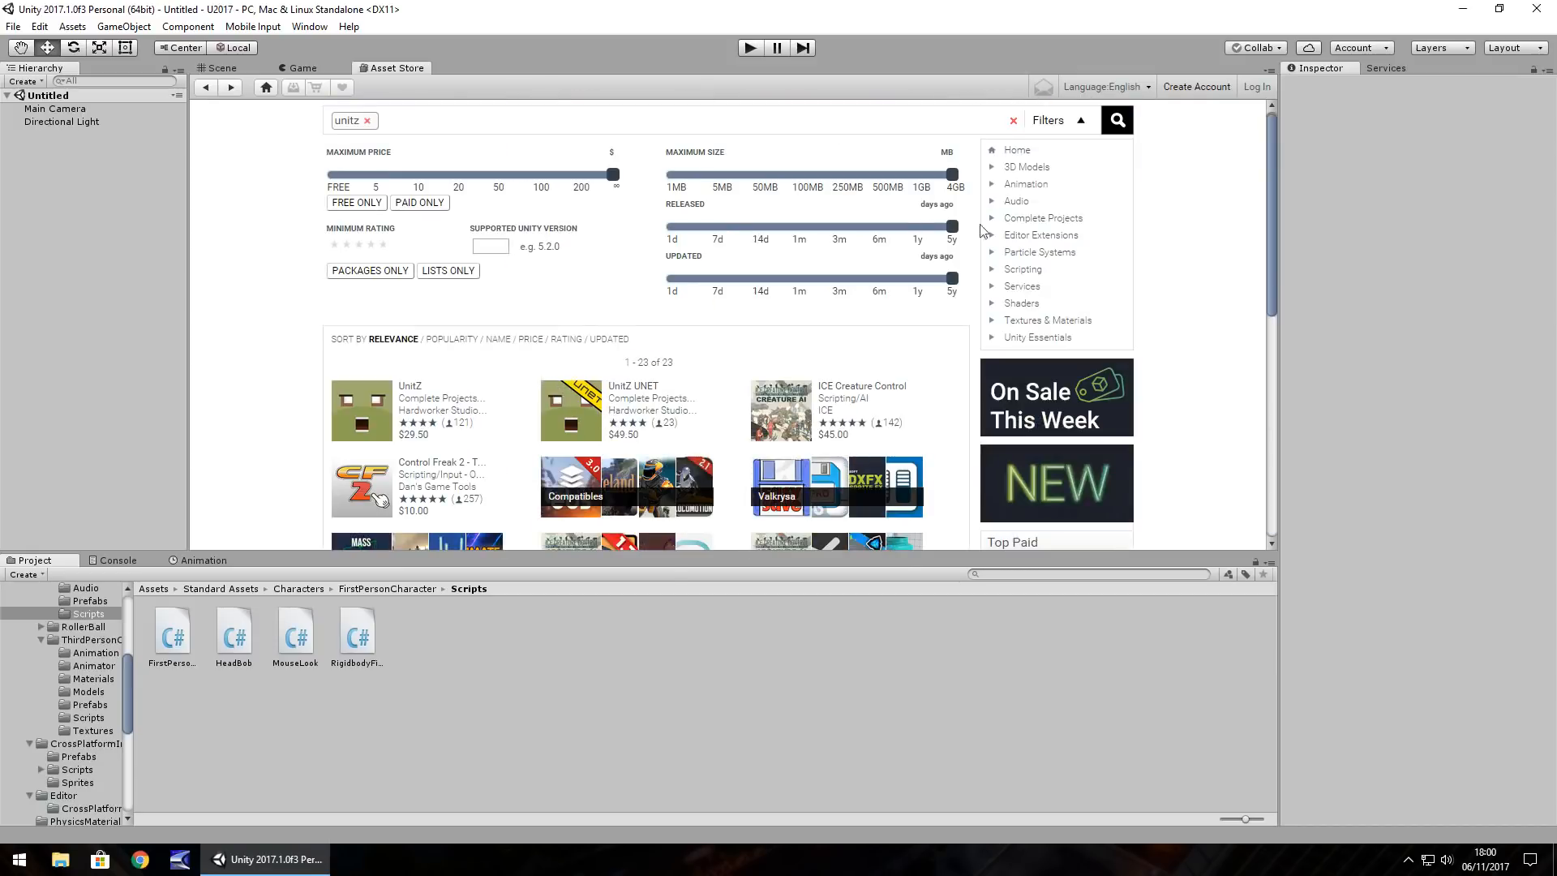
Filter to Complete Projects, remove the 'unitz' search tag, and browse the 2001 listings
{"action": "left_click", "coordinate": [1044, 220]}
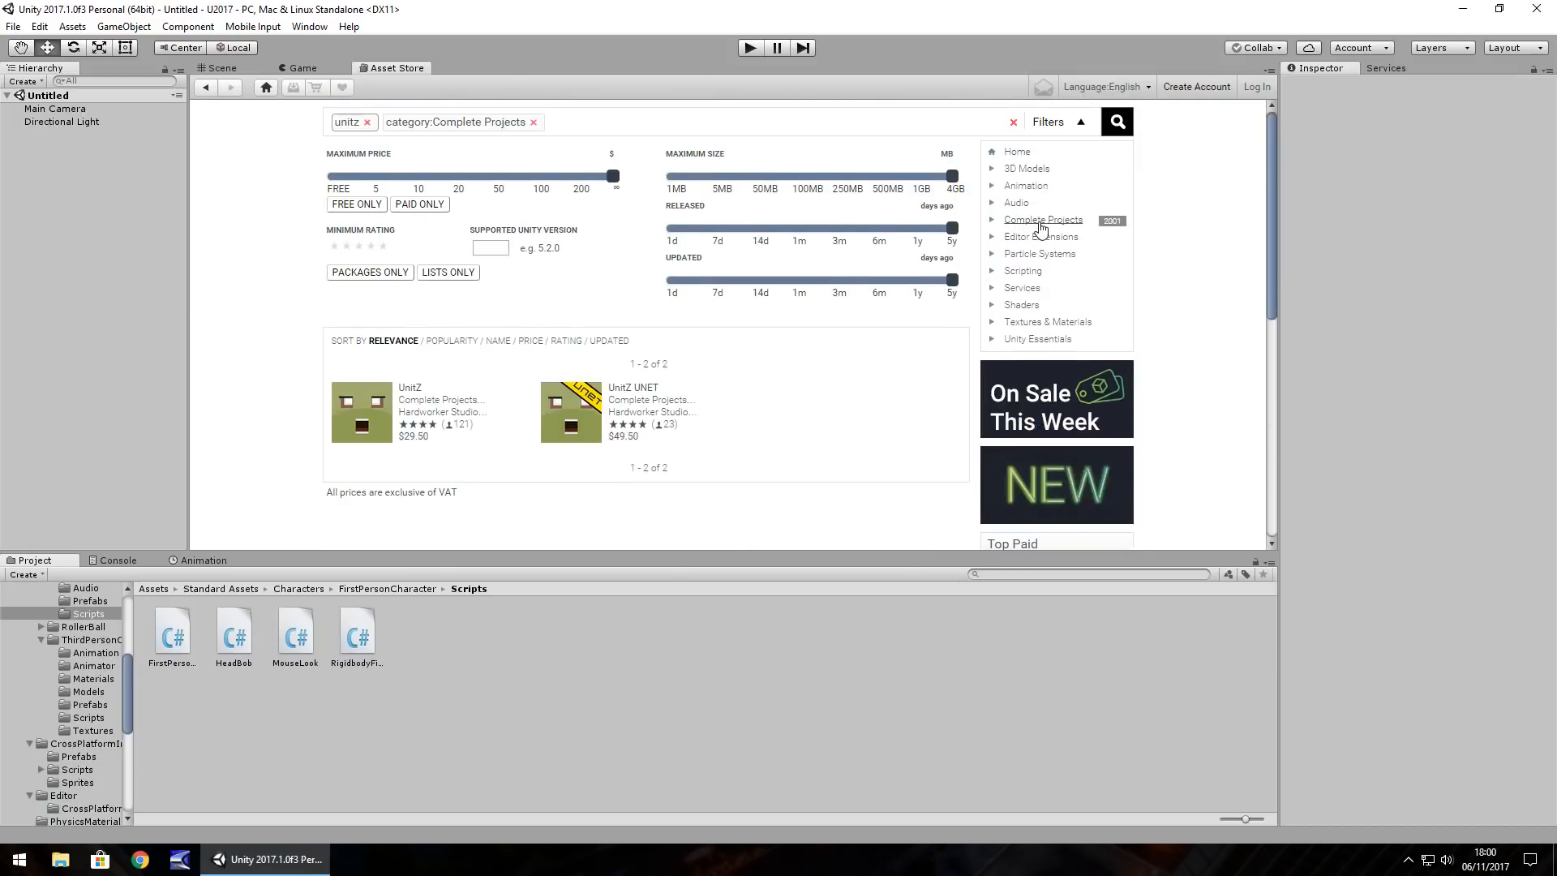
{"action": "left_click", "coordinate": [367, 120]}
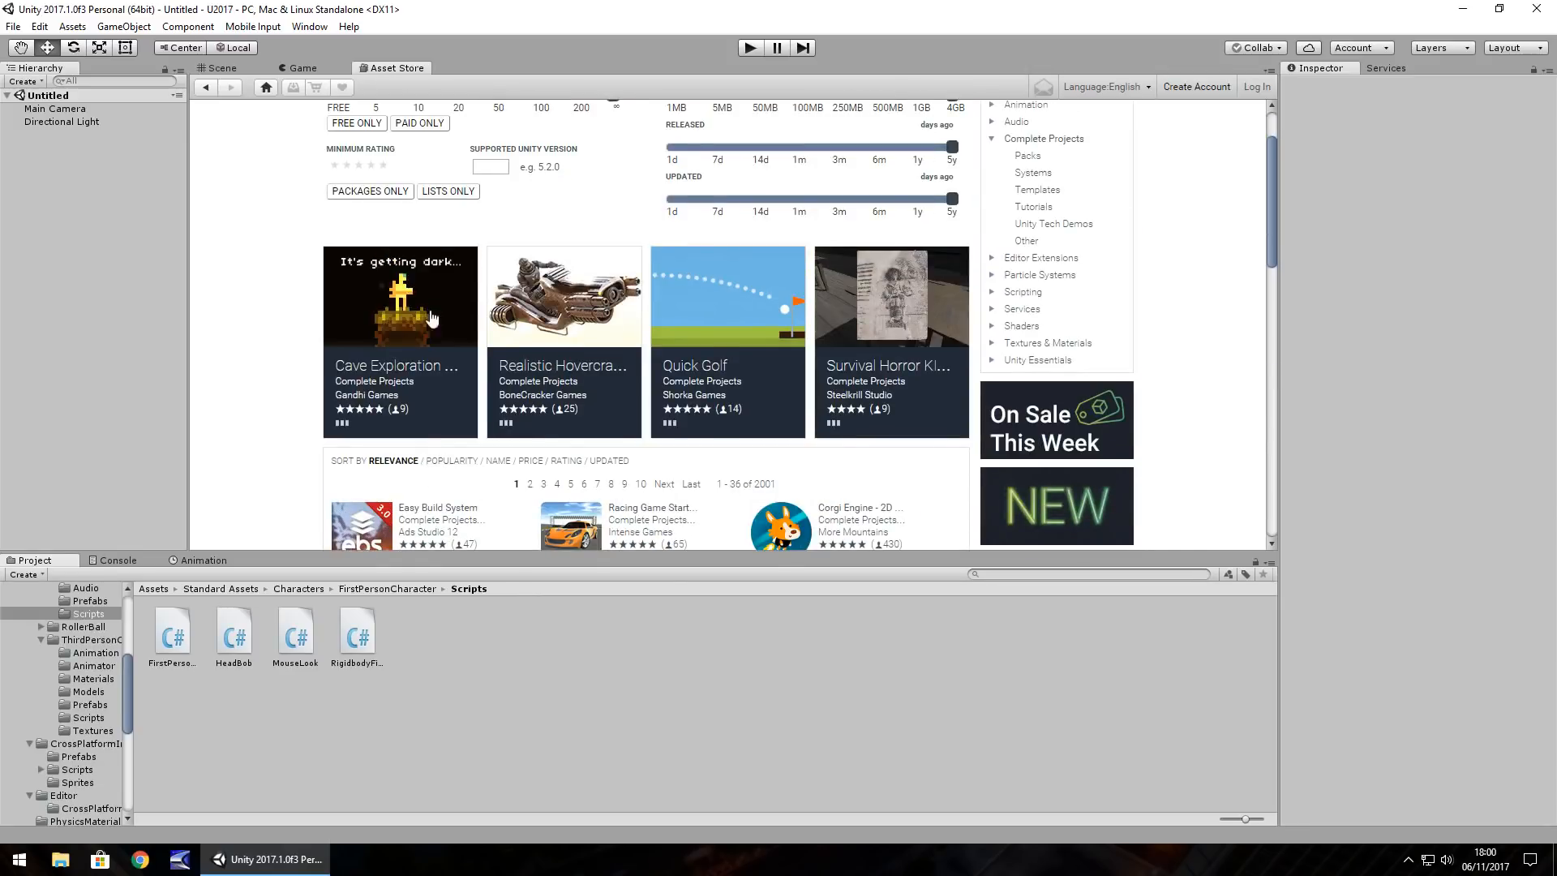
{"action": "scroll", "scroll_direction": "down", "scroll_amount": 3}
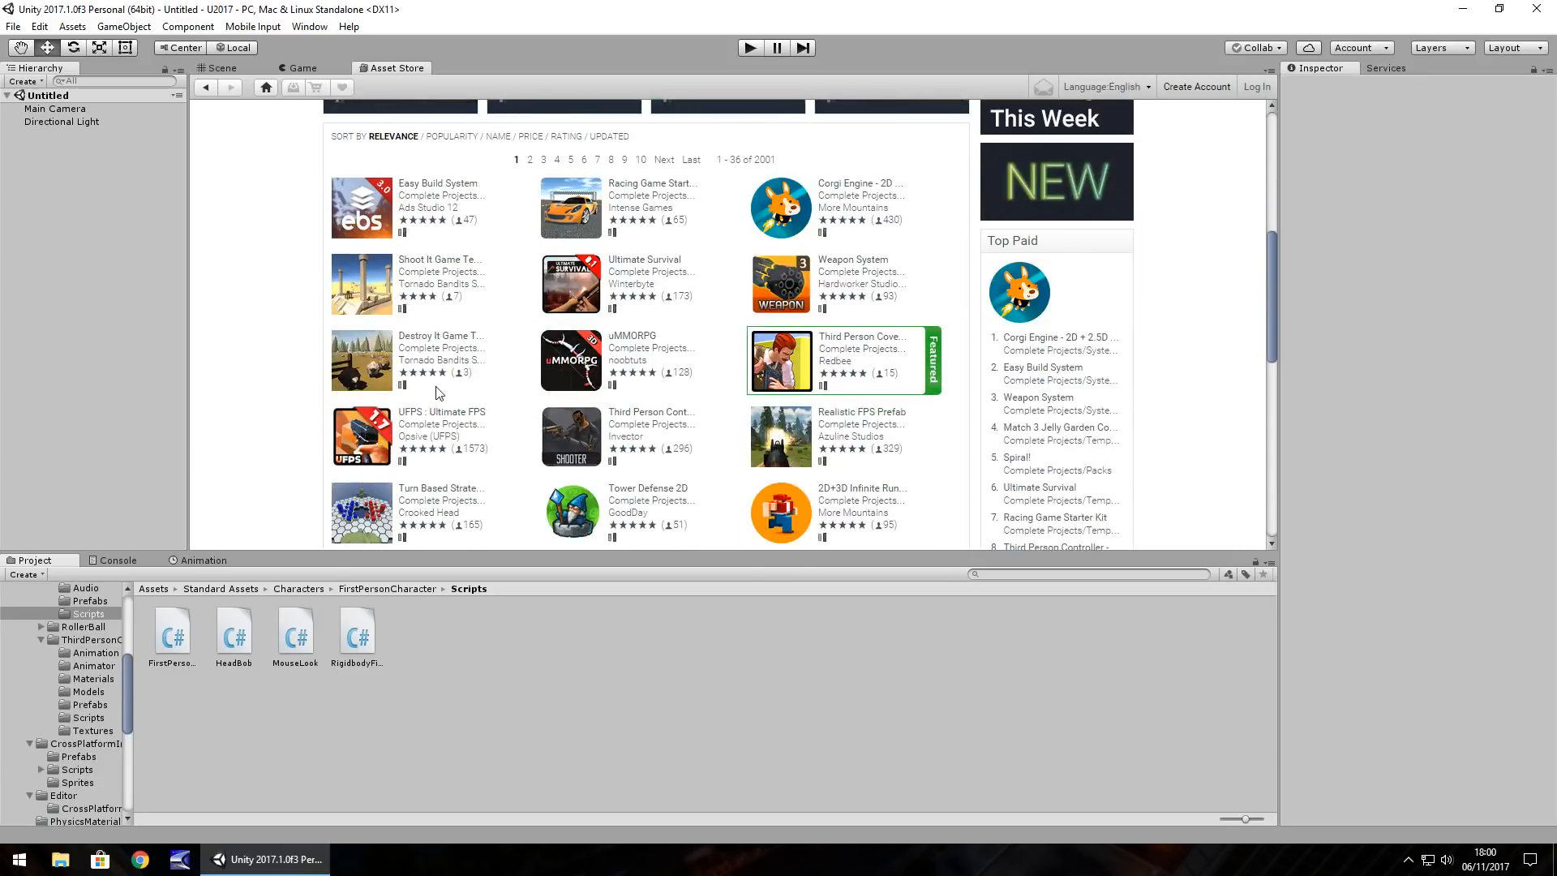
{"action": "scroll", "scroll_direction": "up", "scroll_amount": 3}
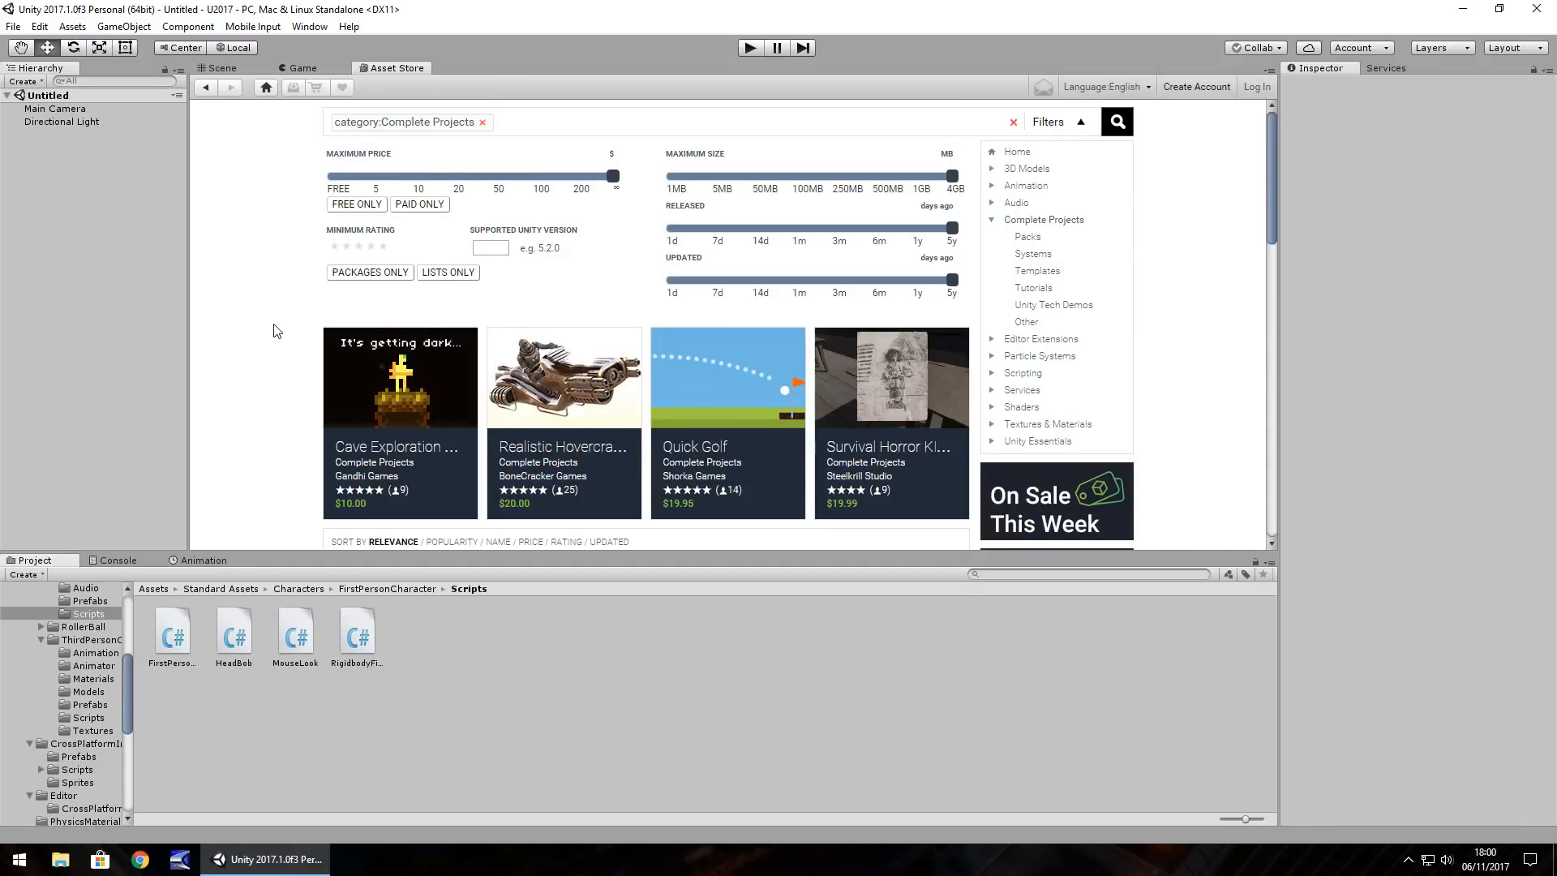
{"action": "mouse_move", "coordinate": [305, 336]}
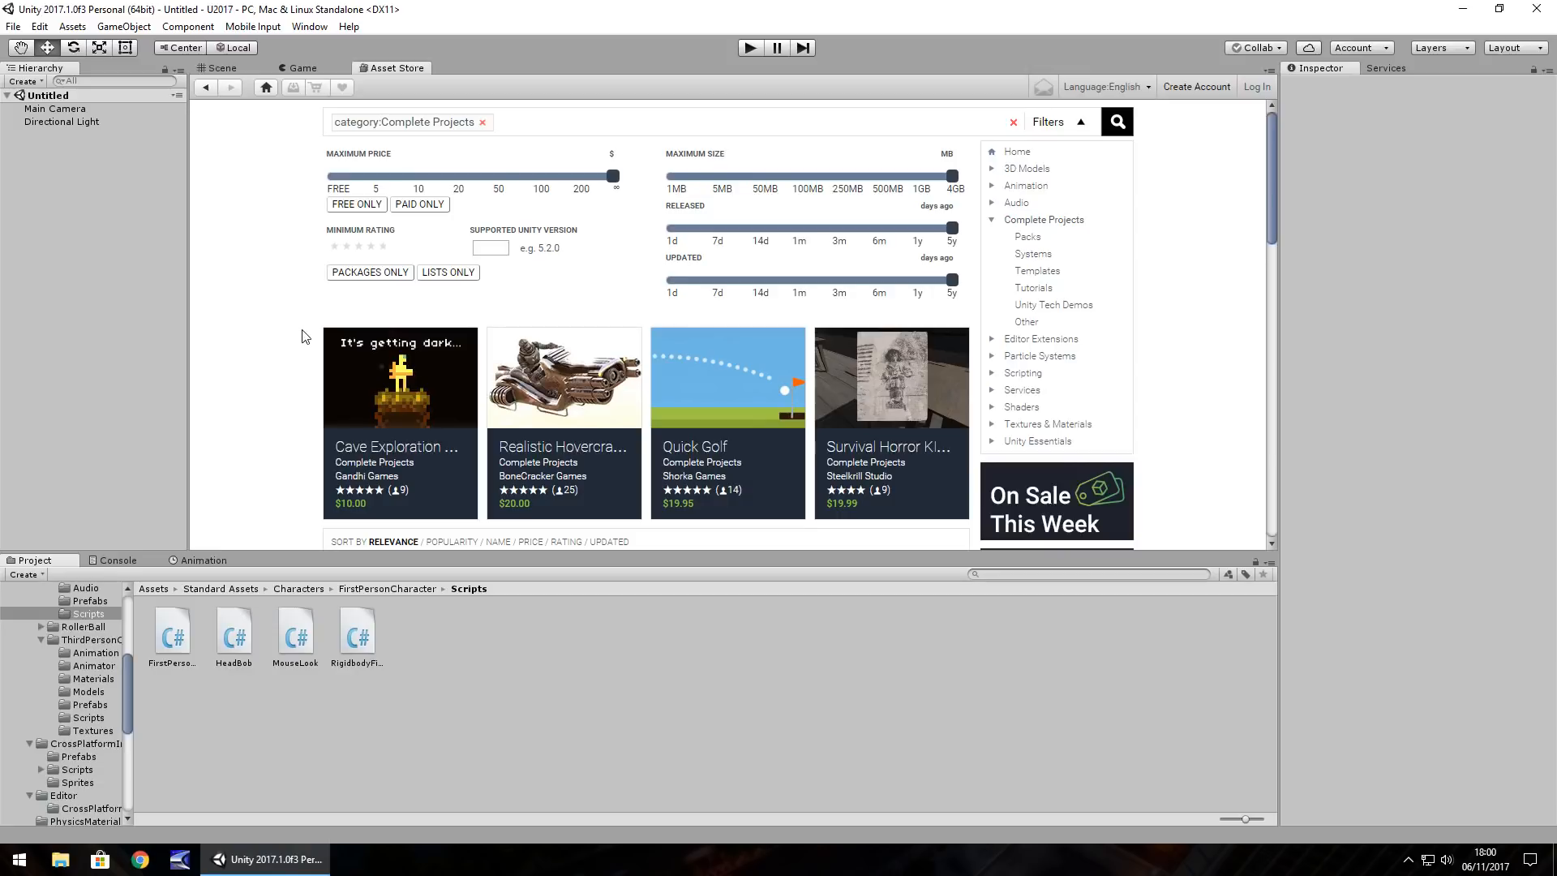
{"action": "scroll", "scroll_direction": "down", "scroll_amount": 3}
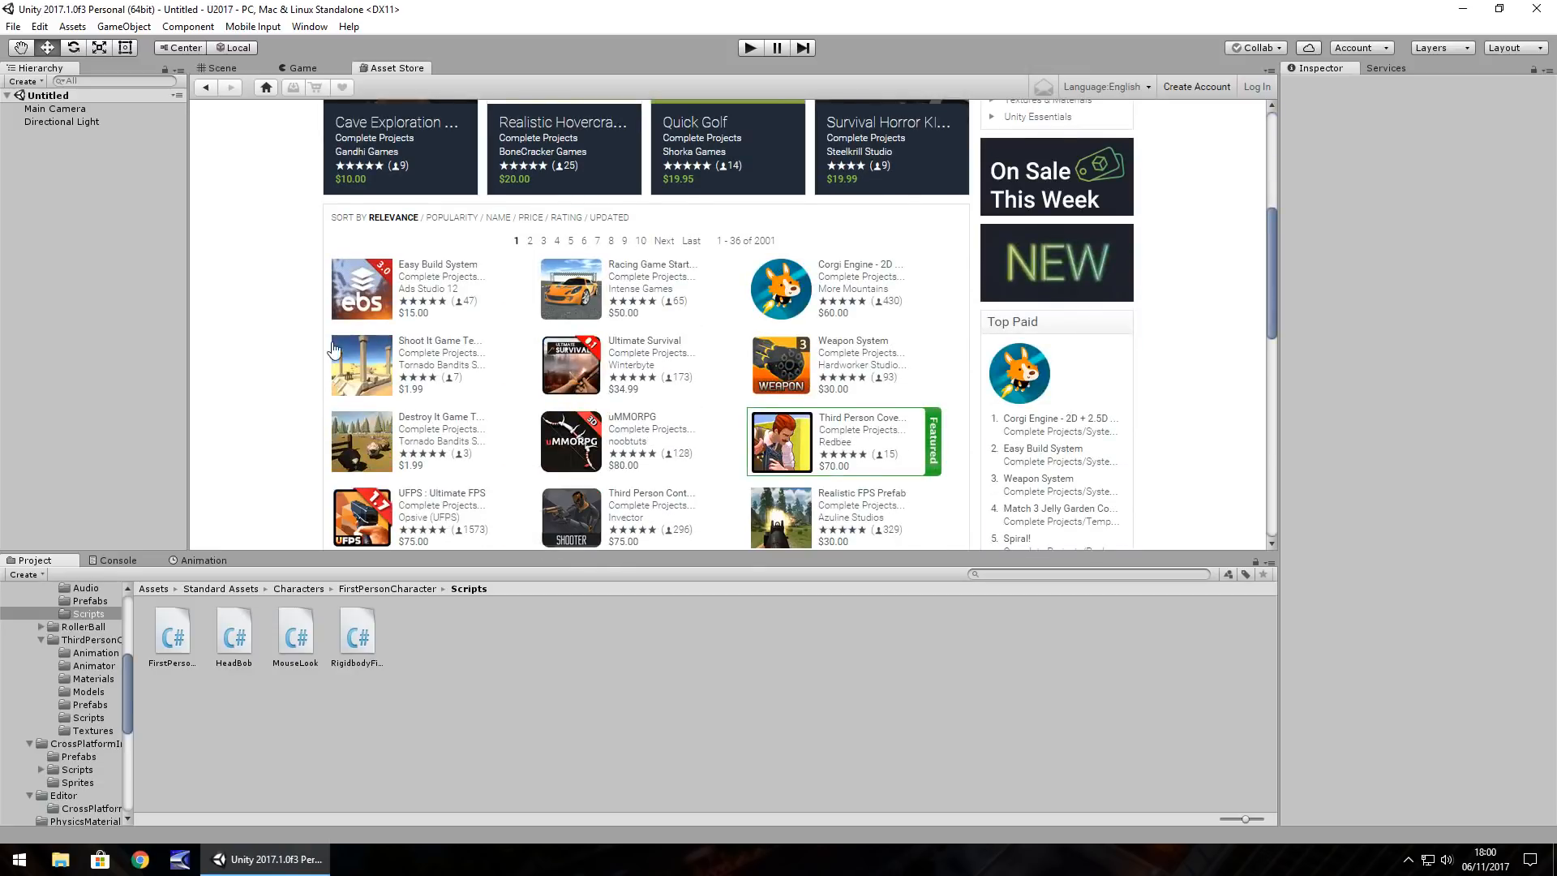
{"action": "mouse_move", "coordinate": [658, 333]}
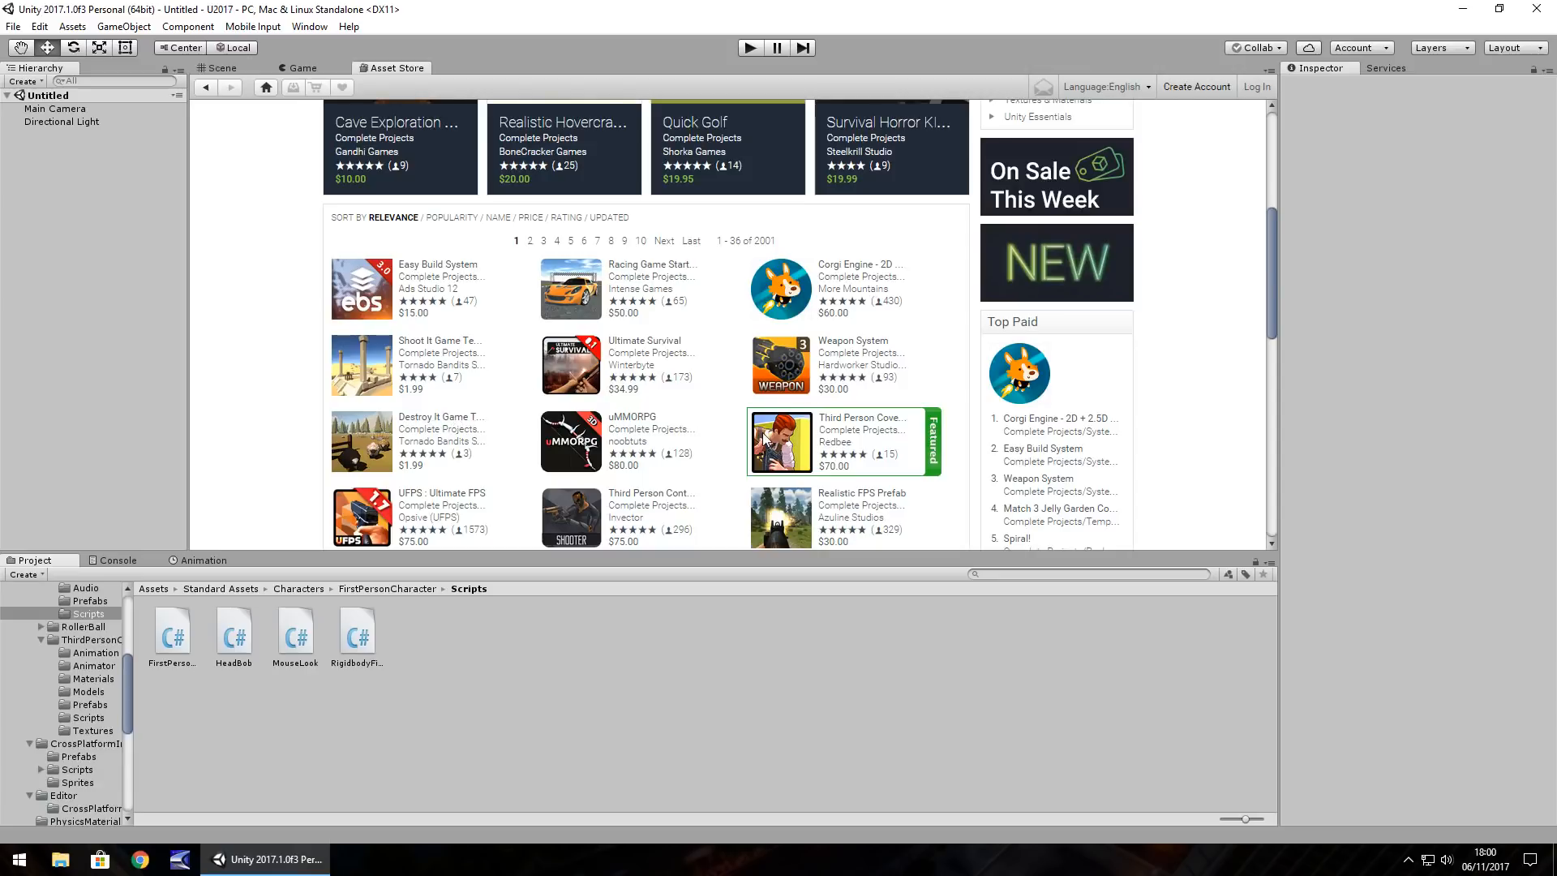
{"action": "scroll", "scroll_direction": "down", "scroll_amount": 3}
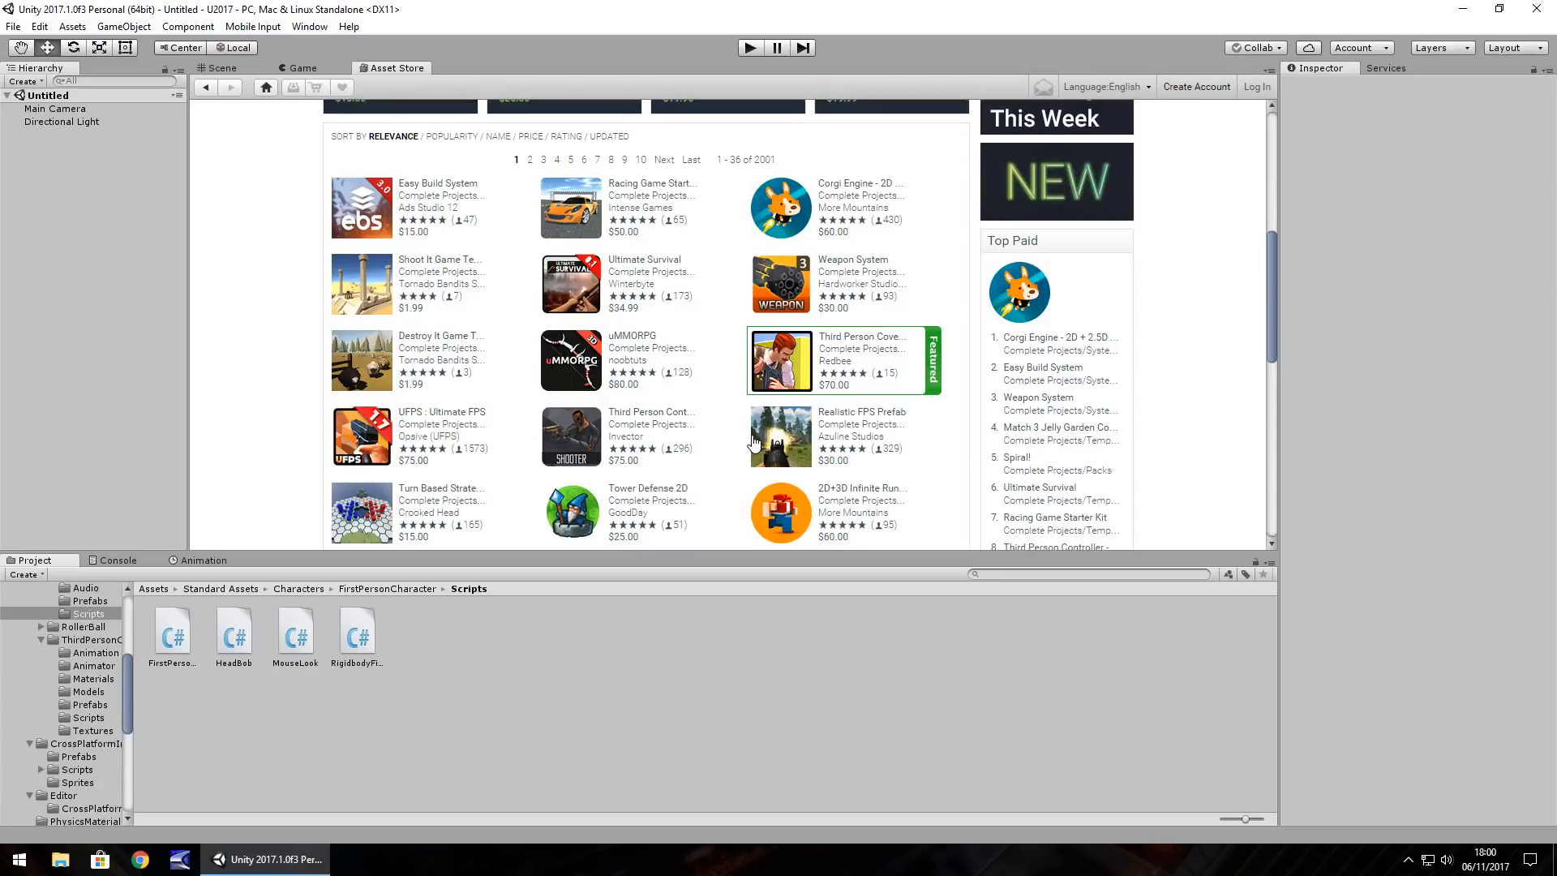
{"action": "mouse_move", "coordinate": [651, 450]}
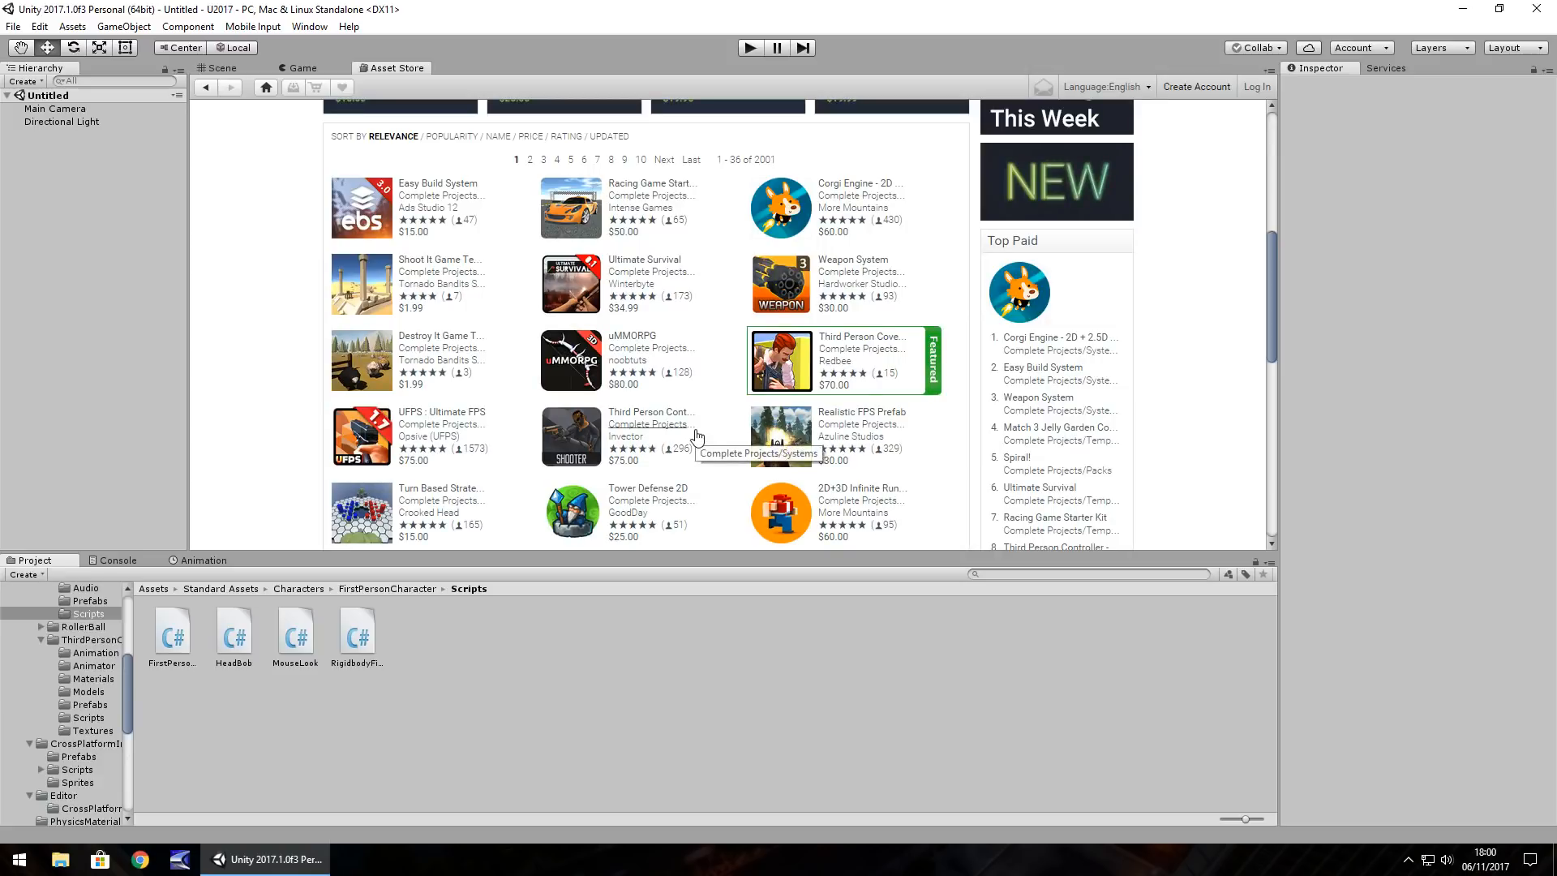
{"action": "mouse_move", "coordinate": [311, 437]}
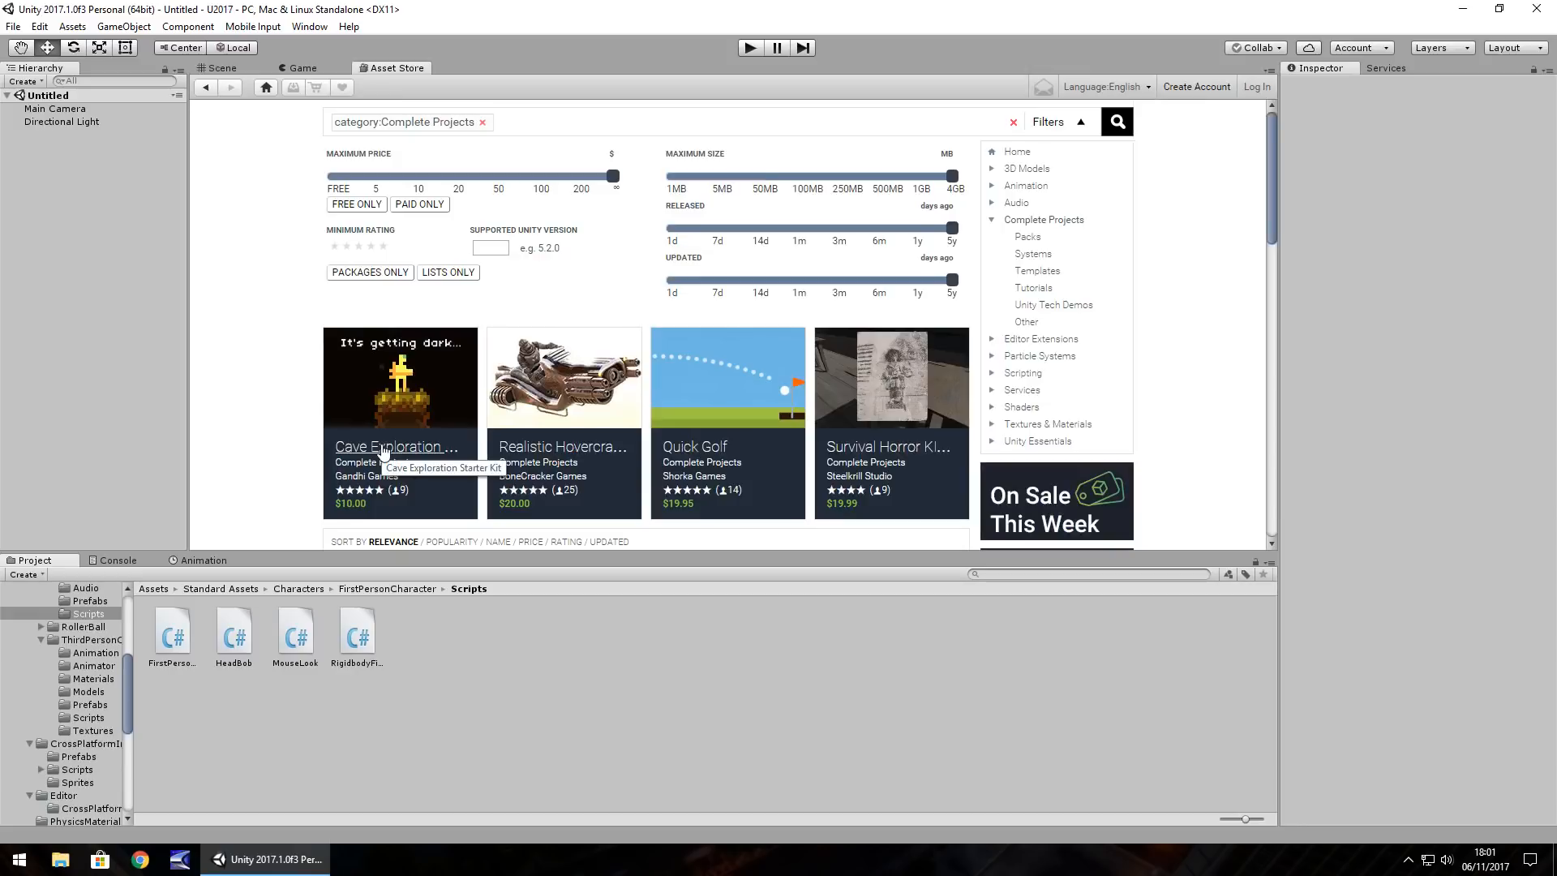
{"action": "mouse_move", "coordinate": [282, 357]}
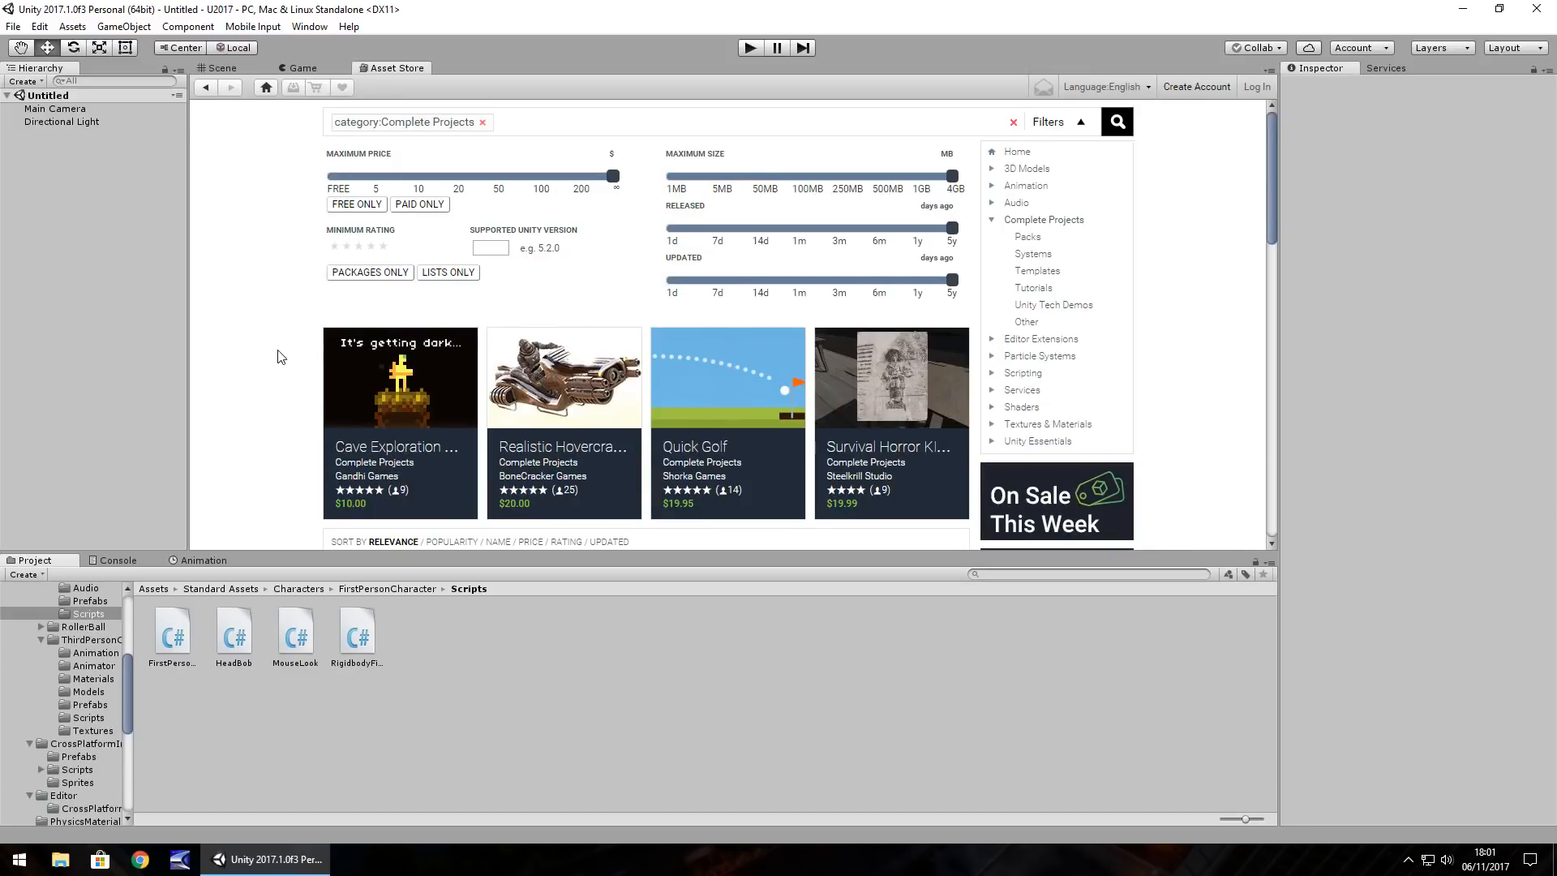
{"action": "mouse_move", "coordinate": [805, 260]}
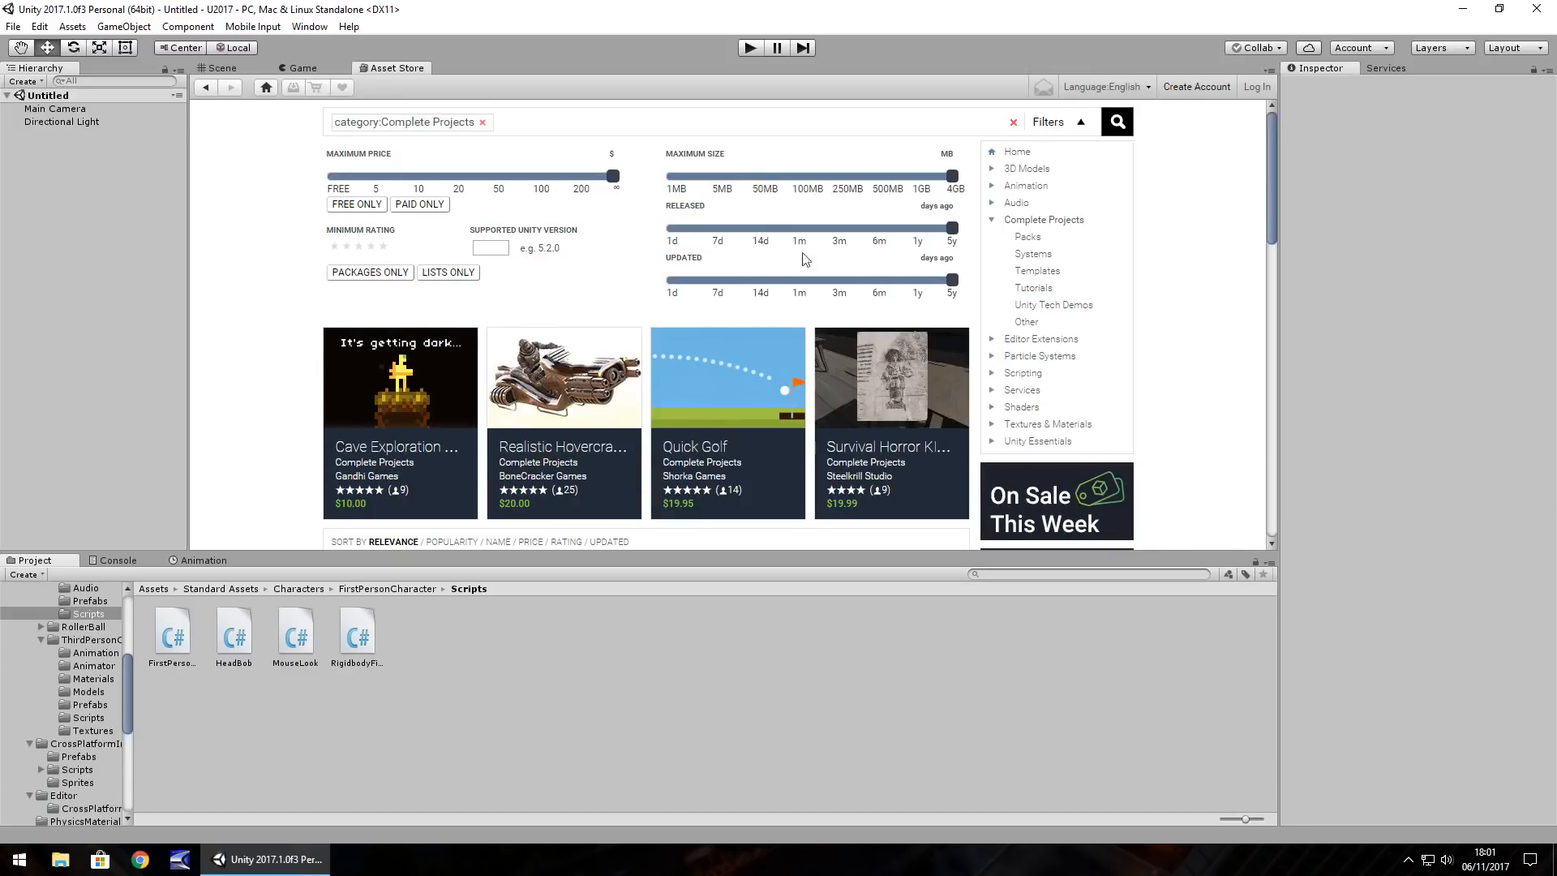
{"action": "mouse_move", "coordinate": [241, 296]}
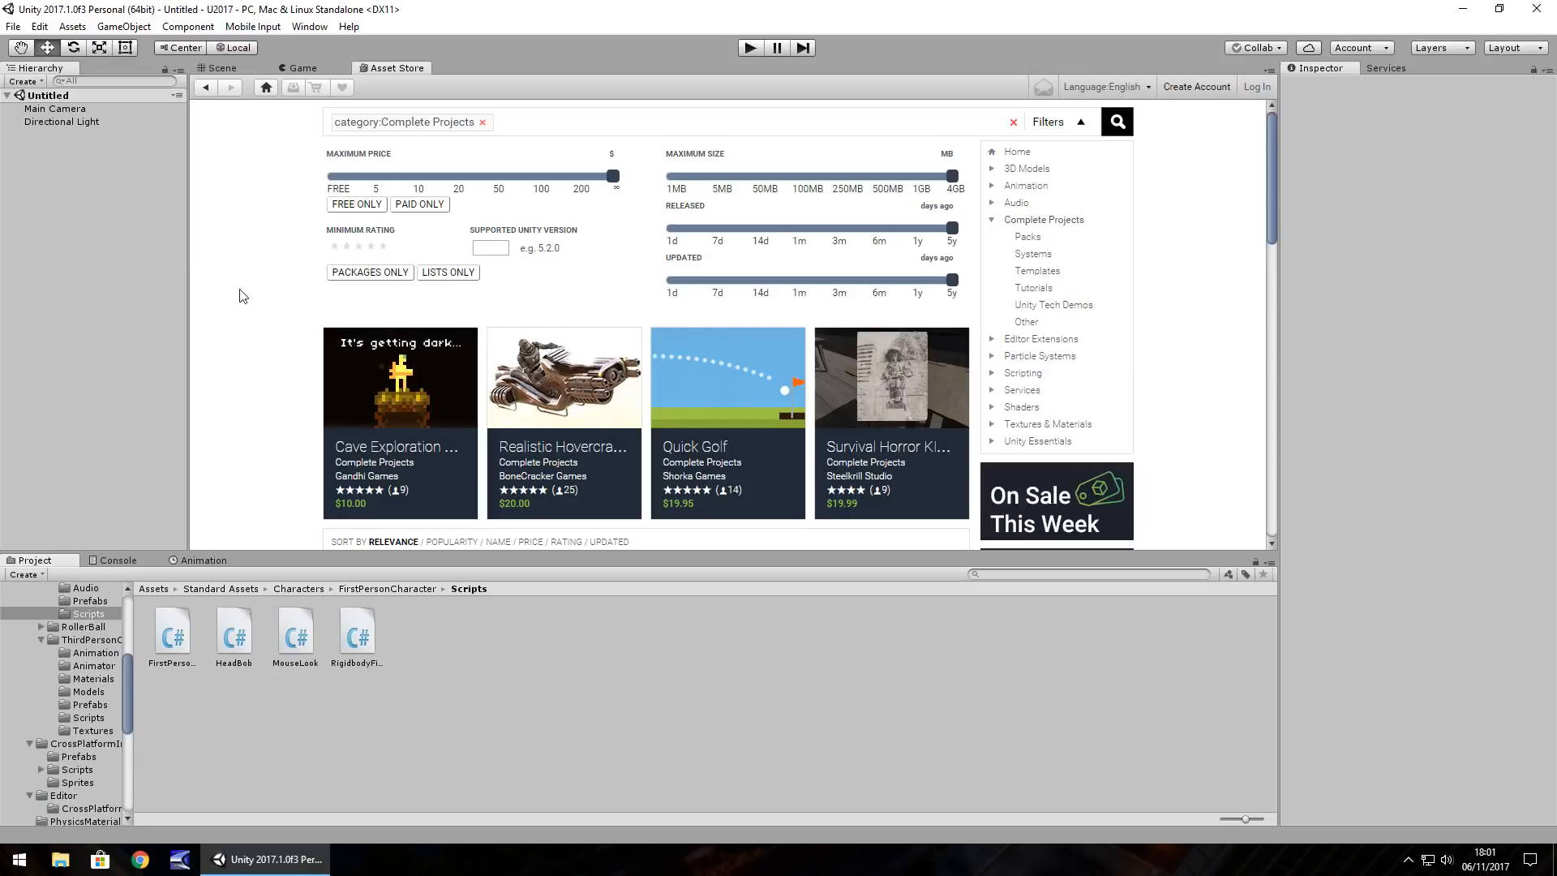